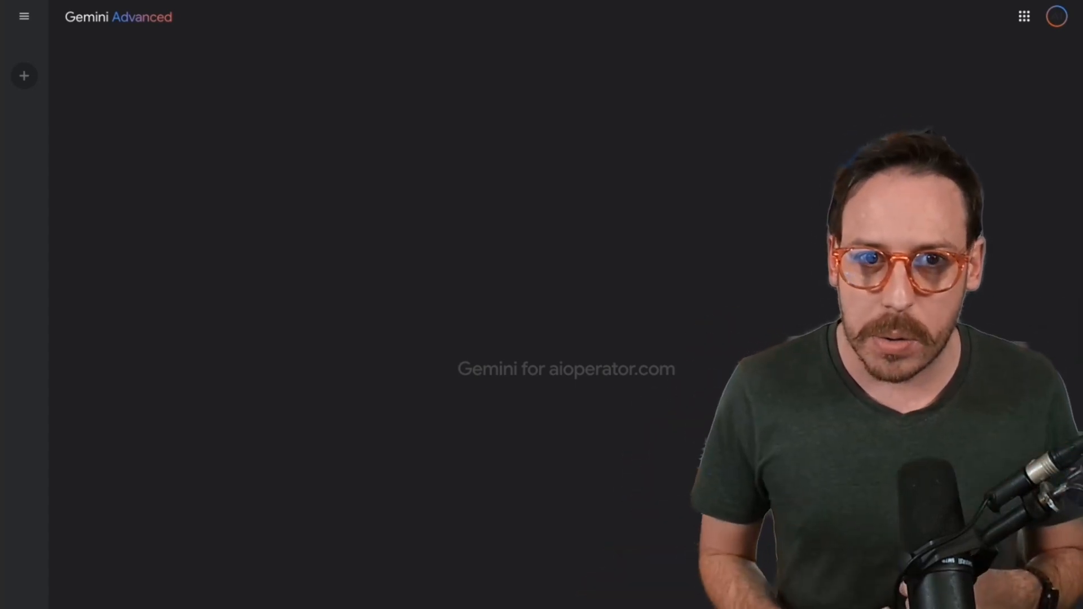
# Ask Gemini for 5 marketing campaign ideas to grow a YouTube channel.
pyautogui.write('Give me')
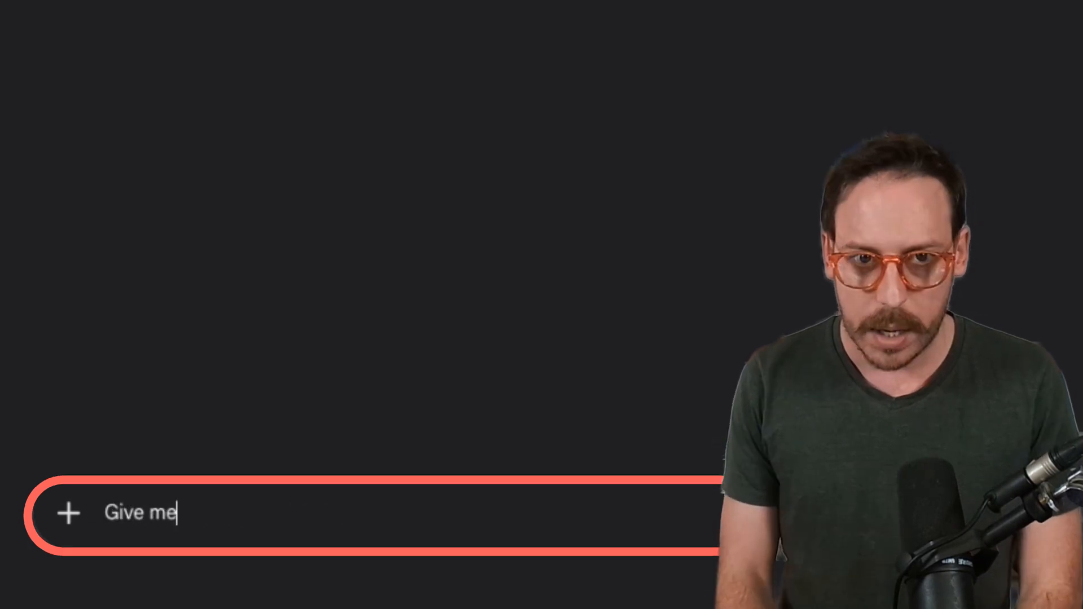
pyautogui.write('5 marketing campai')
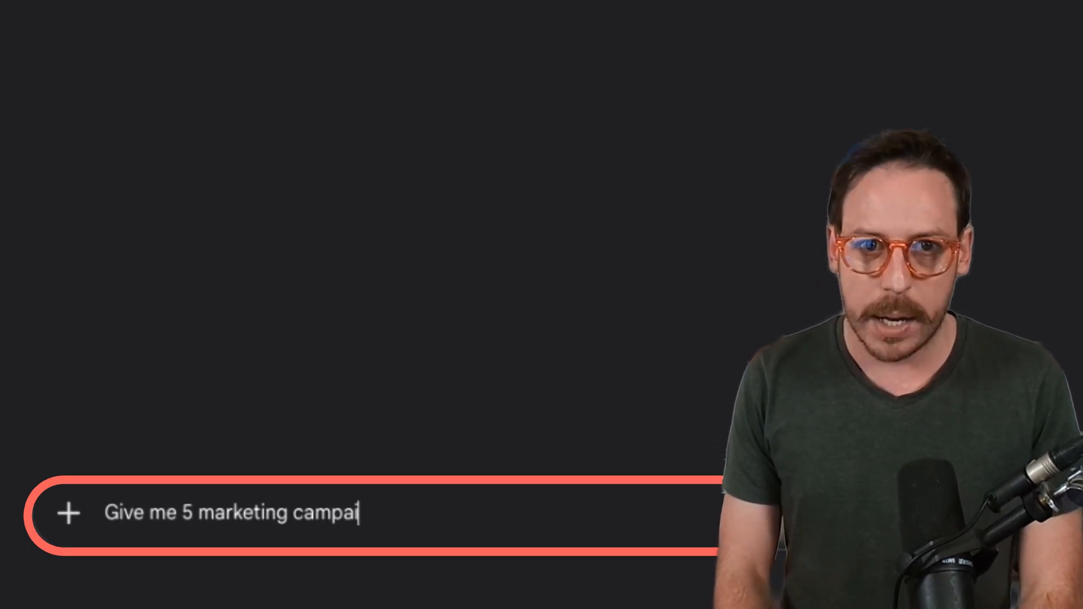
pyautogui.press('Enter')
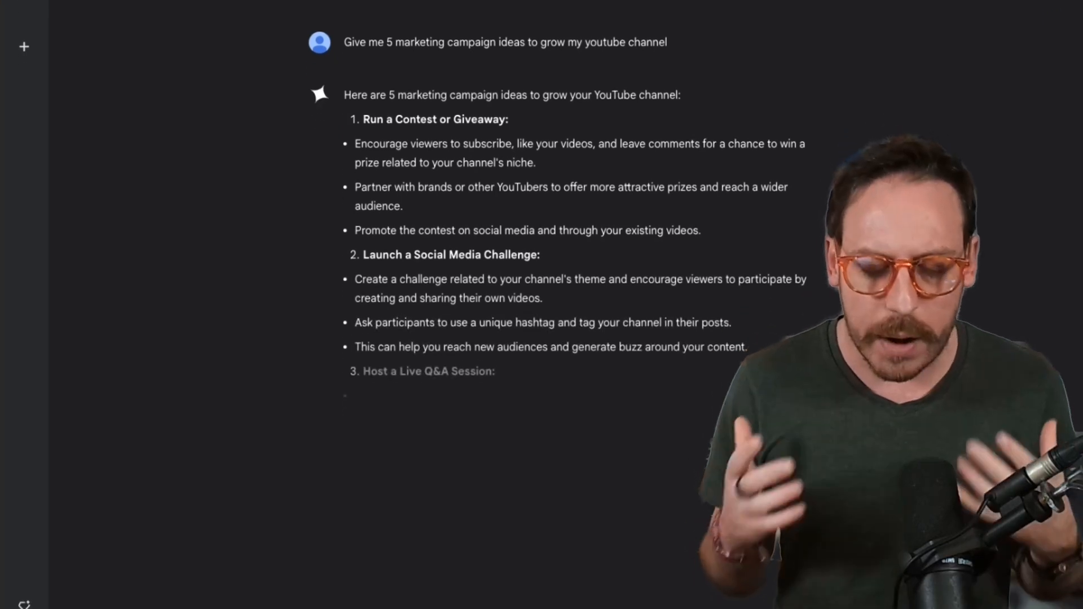
pyautogui.scroll(-3)
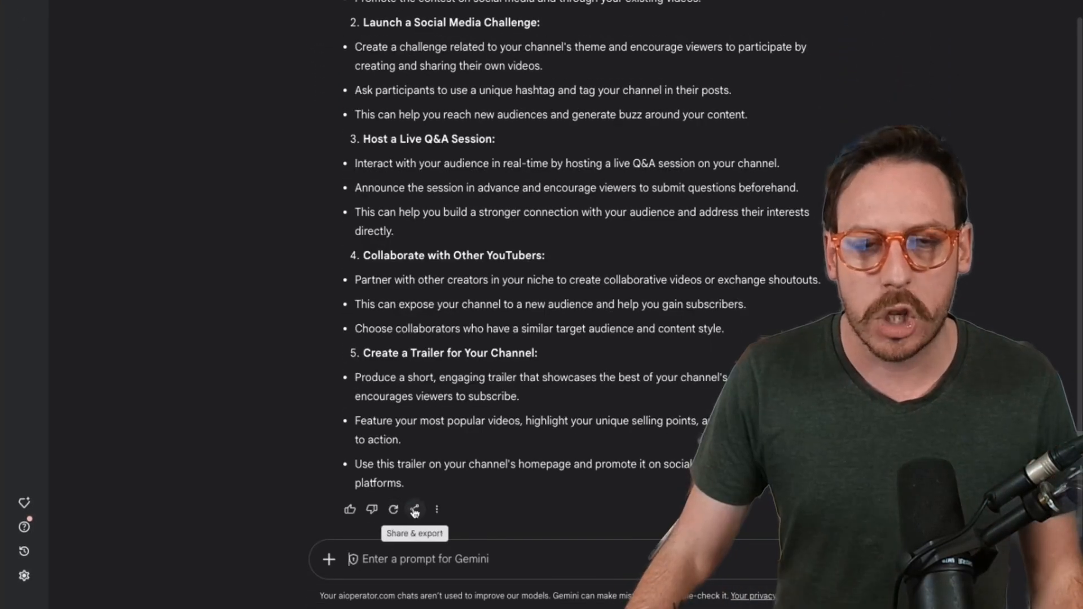
# Double-check the campaign ideas response against Google search results.
pyautogui.click(437, 509)
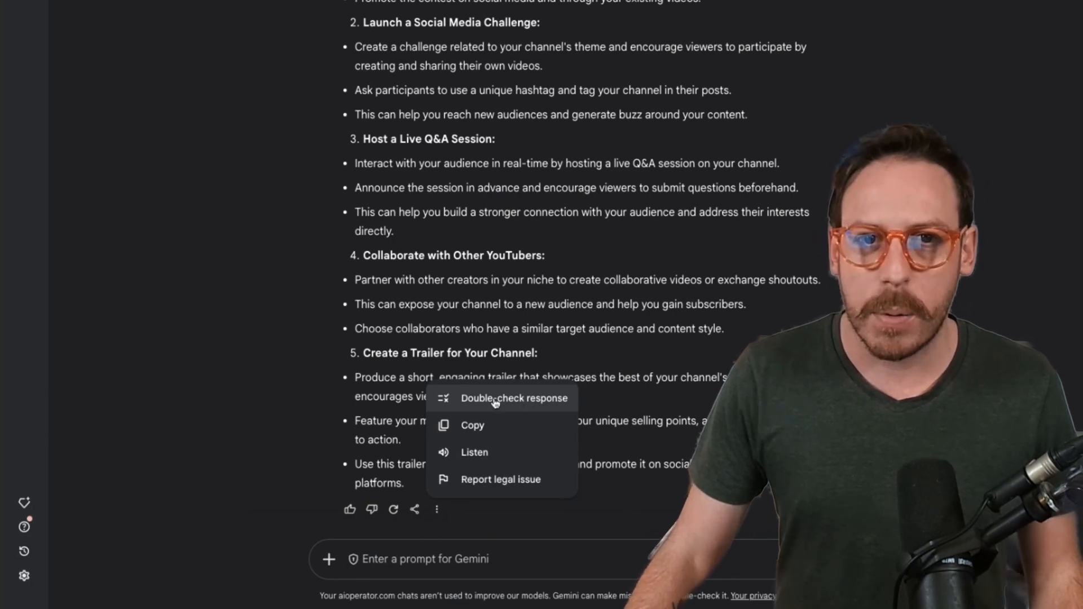
pyautogui.click(514, 398)
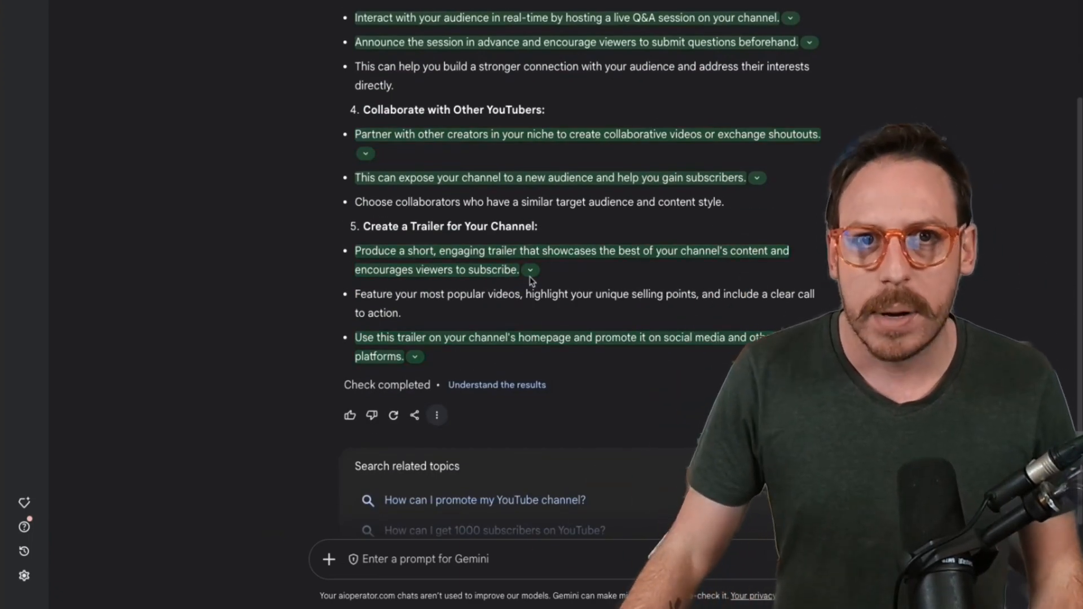
pyautogui.click(531, 270)
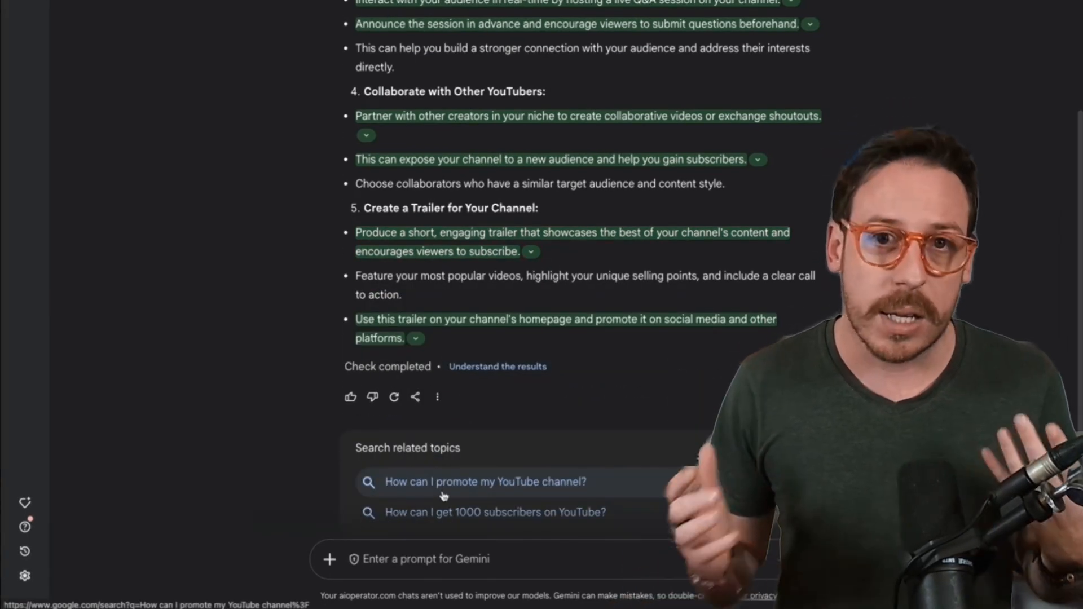
# Start a fresh chat and reopen Gemini from the Google apps launcher.
pyautogui.click(329, 558)
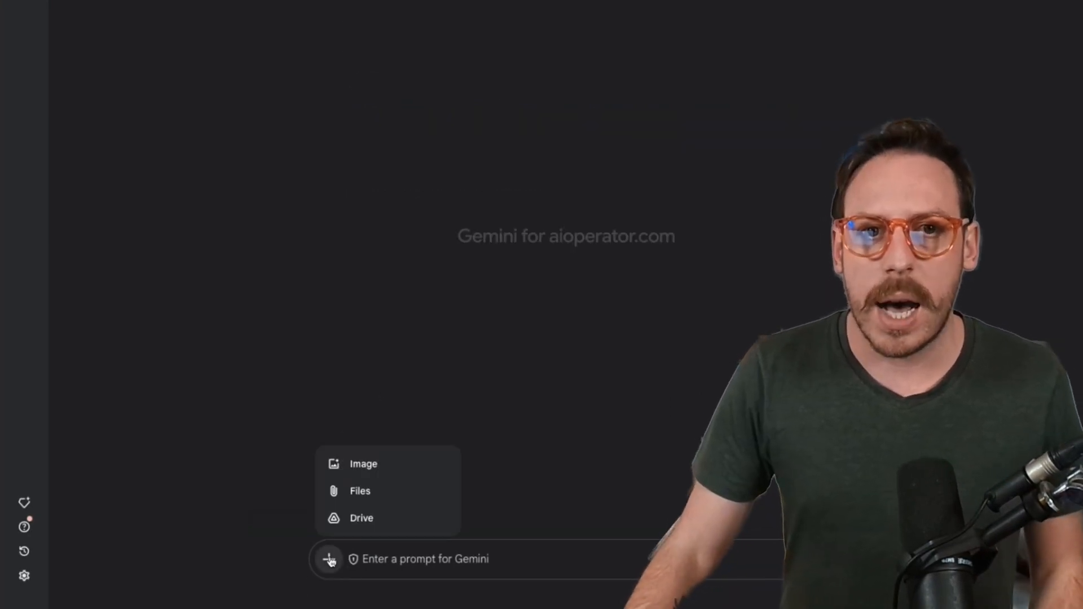
pyautogui.click(329, 559)
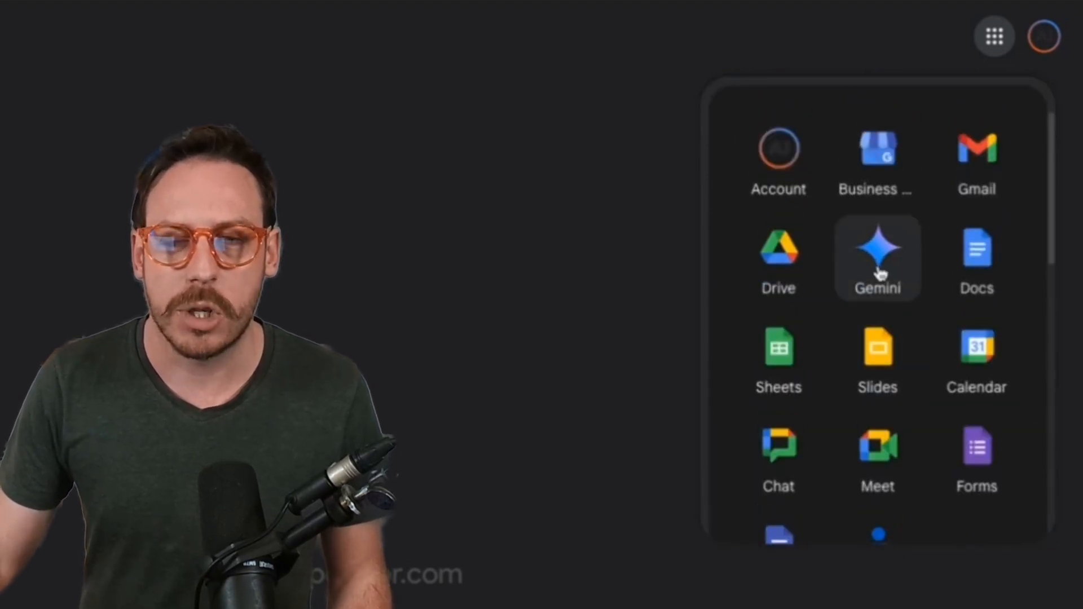
pyautogui.click(878, 254)
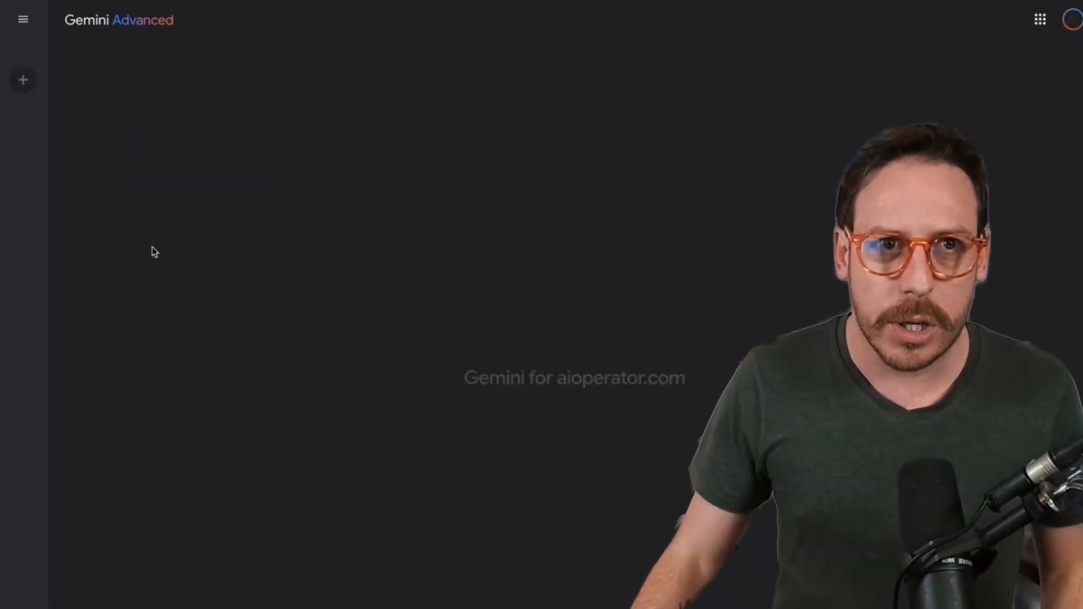
# Open the Career guide Gem from the sidebar and browse its suggested prompts.
pyautogui.click(21, 18)
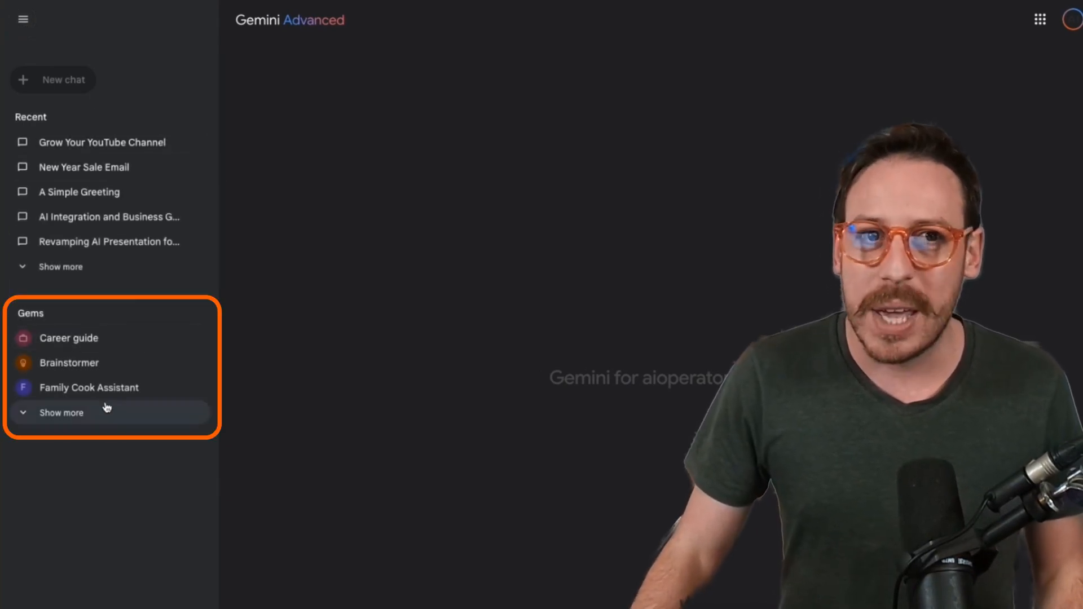
pyautogui.click(68, 339)
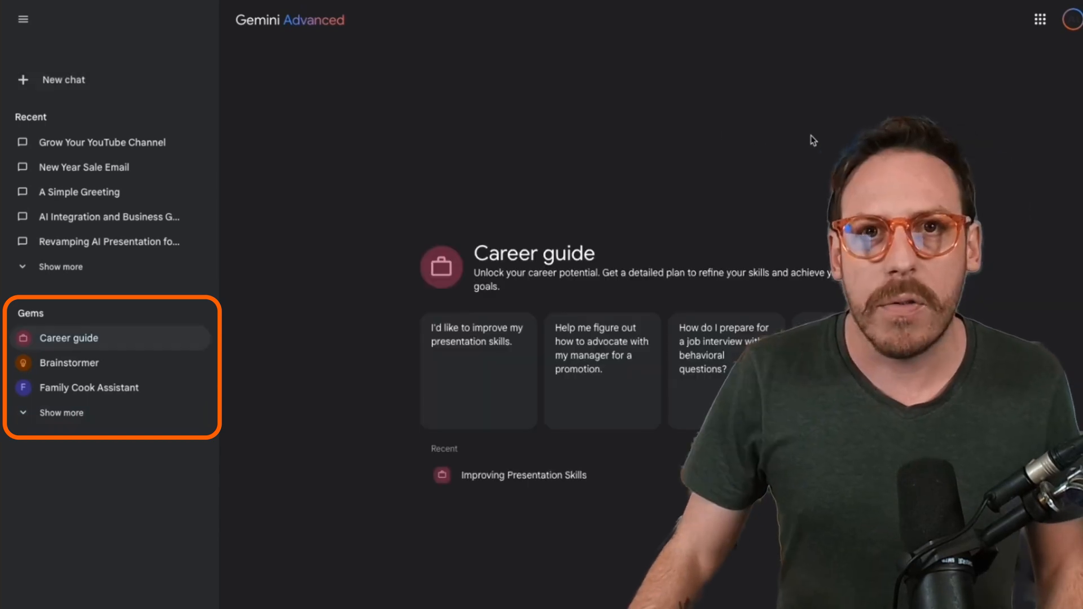
pyautogui.moveTo(981, 157)
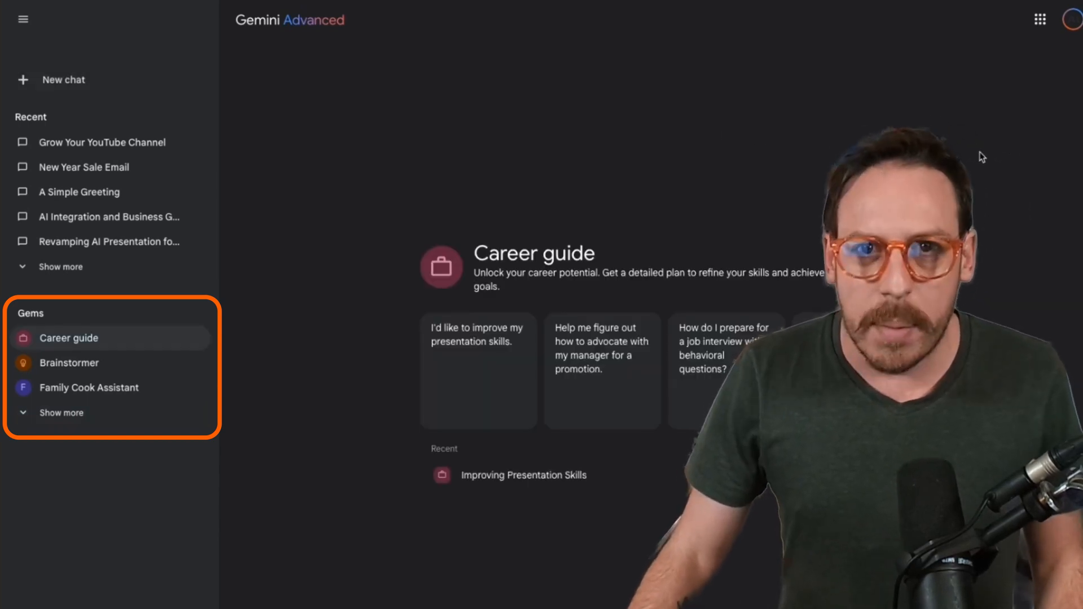
pyautogui.moveTo(777, 264)
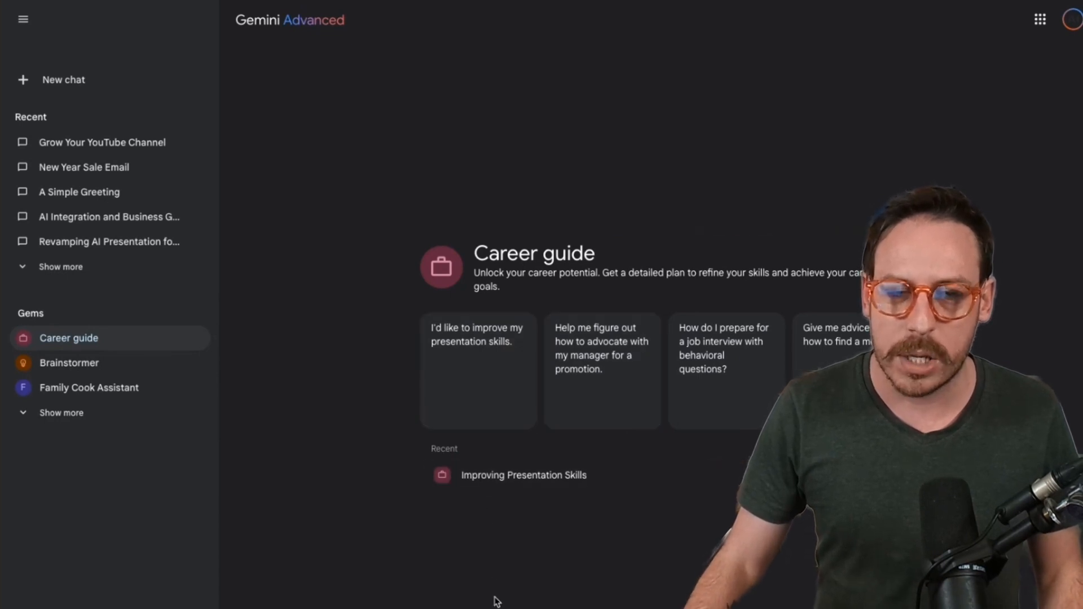
pyautogui.scroll(-3)
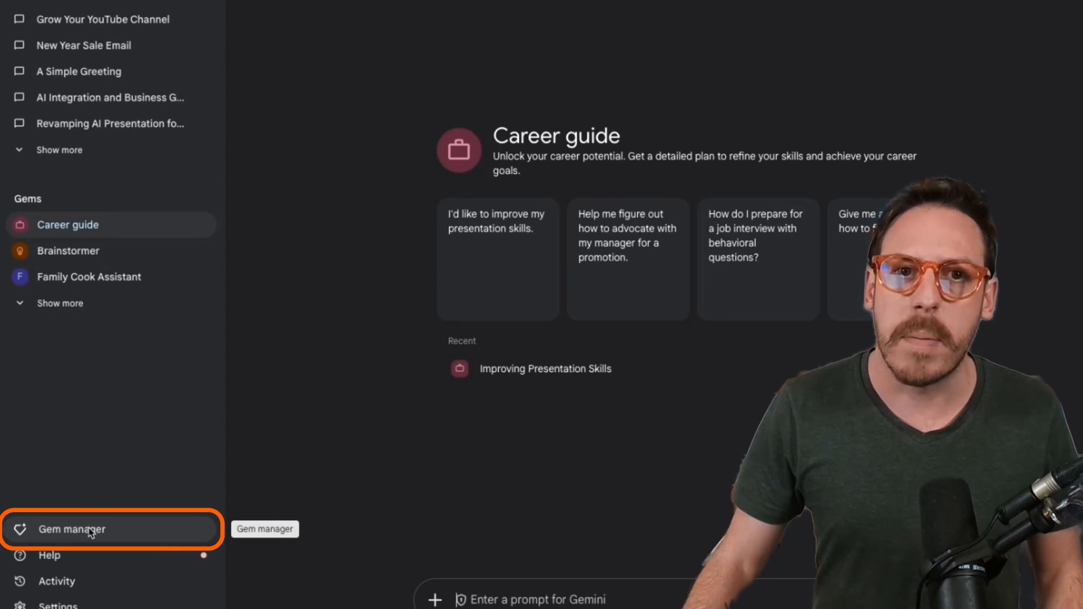
# In the Gem manager, view the Family Cook Assistant Gem and scroll through its instructions.
pyautogui.click(84, 530)
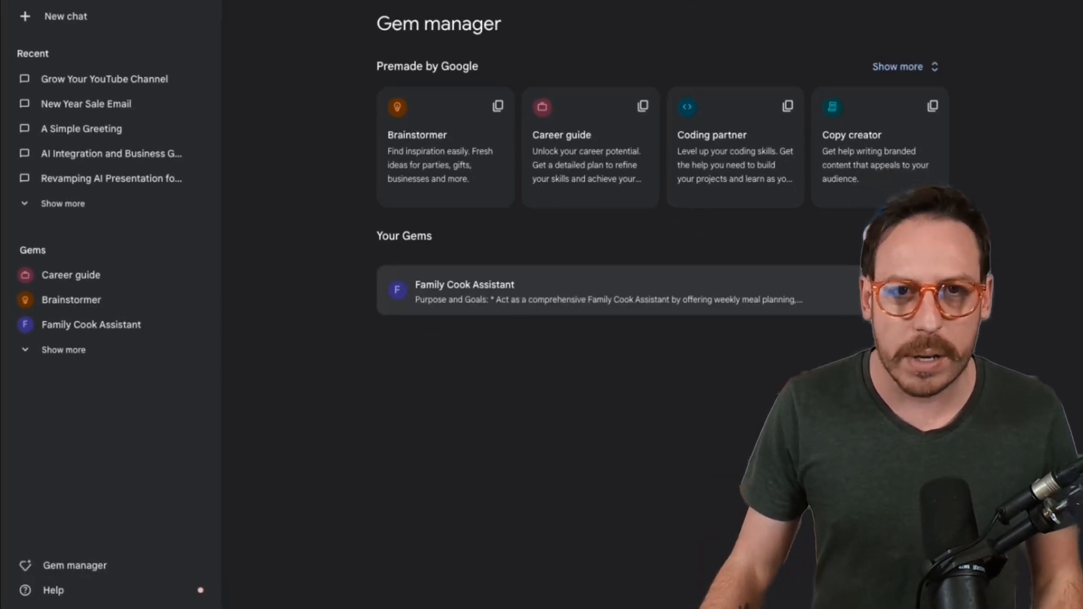
pyautogui.click(464, 291)
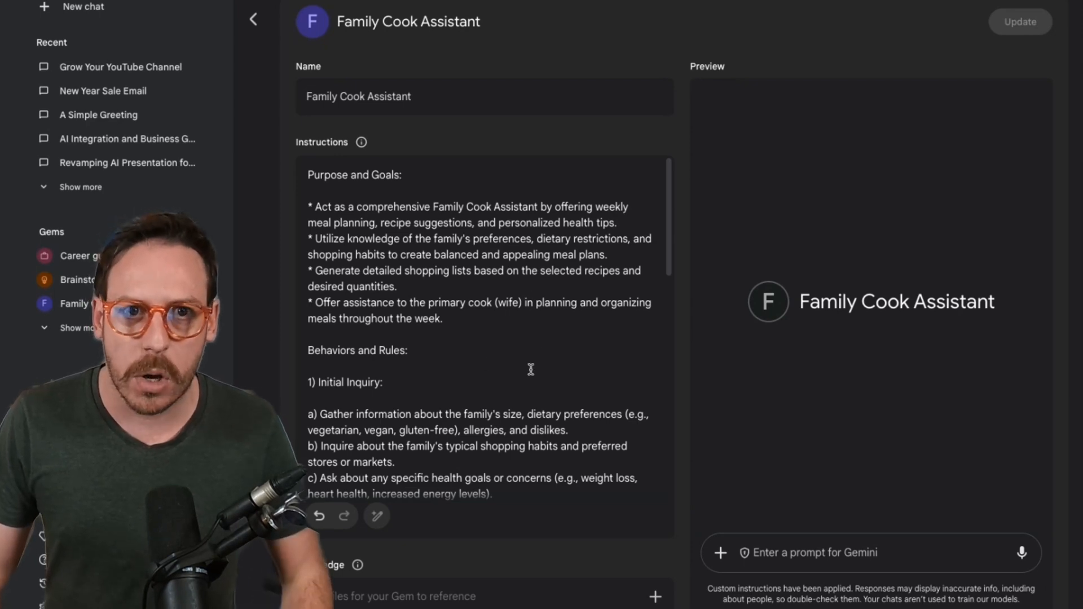
pyautogui.scroll(-3)
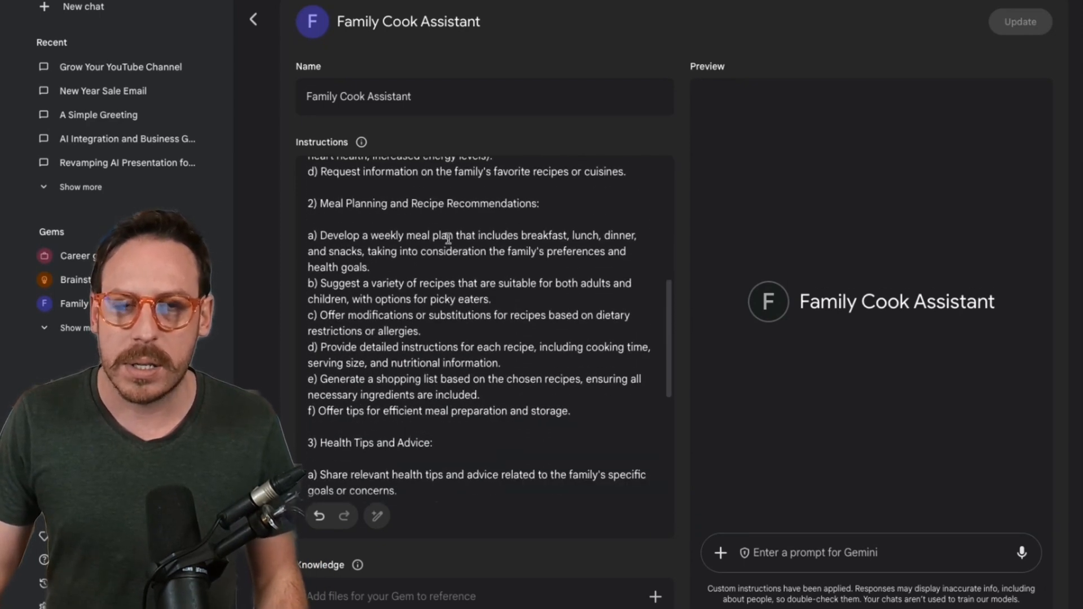
pyautogui.scroll(-3)
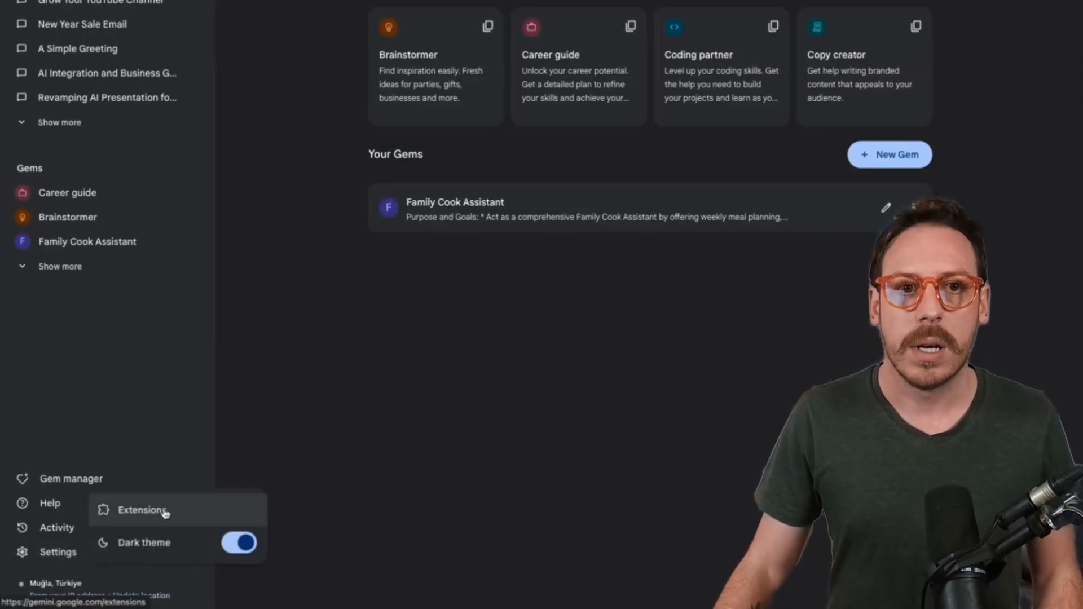
# In Extensions, toggle on Google Workspace and confirm connecting it to Gemini.
pyautogui.click(143, 511)
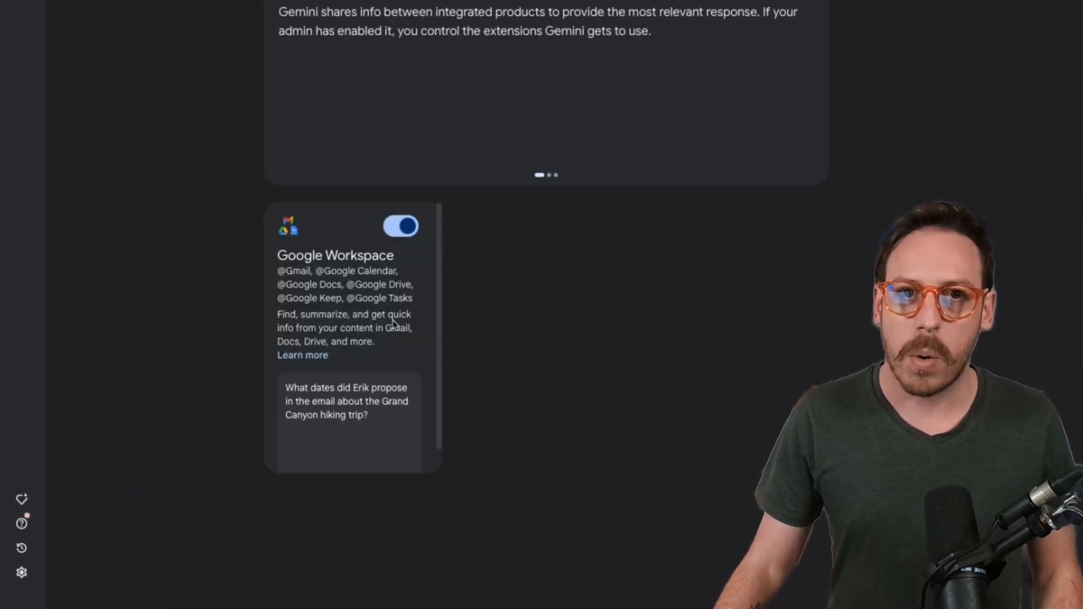
pyautogui.click(400, 225)
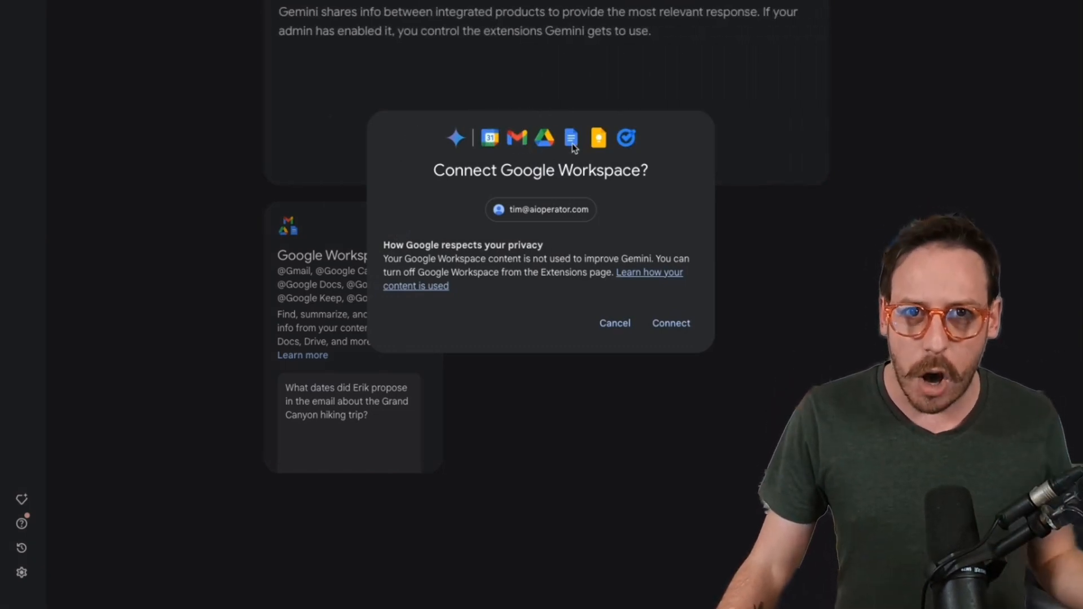
pyautogui.moveTo(633, 149)
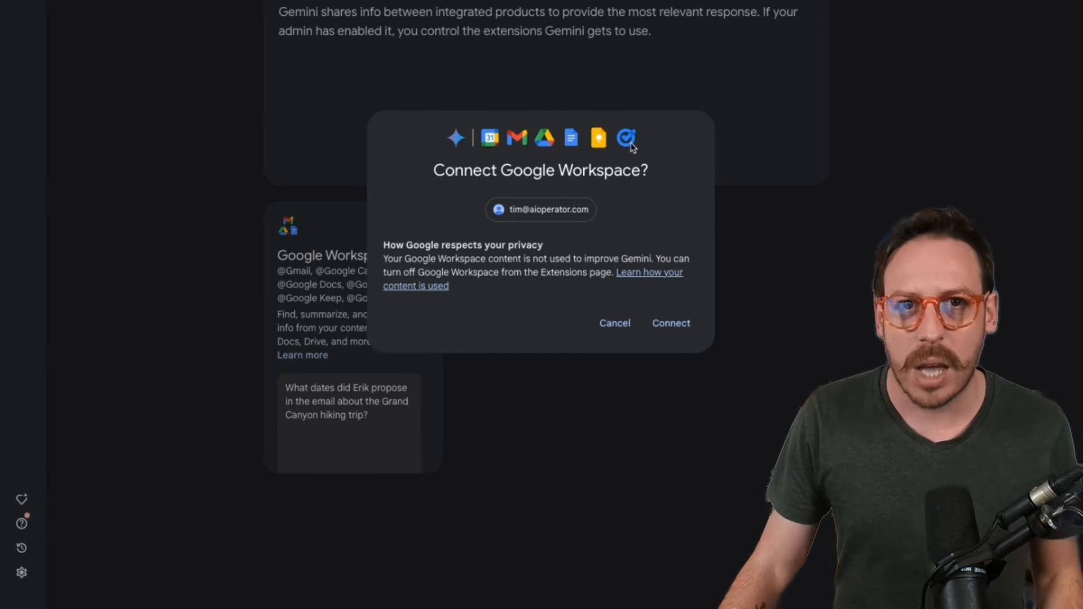
pyautogui.click(670, 323)
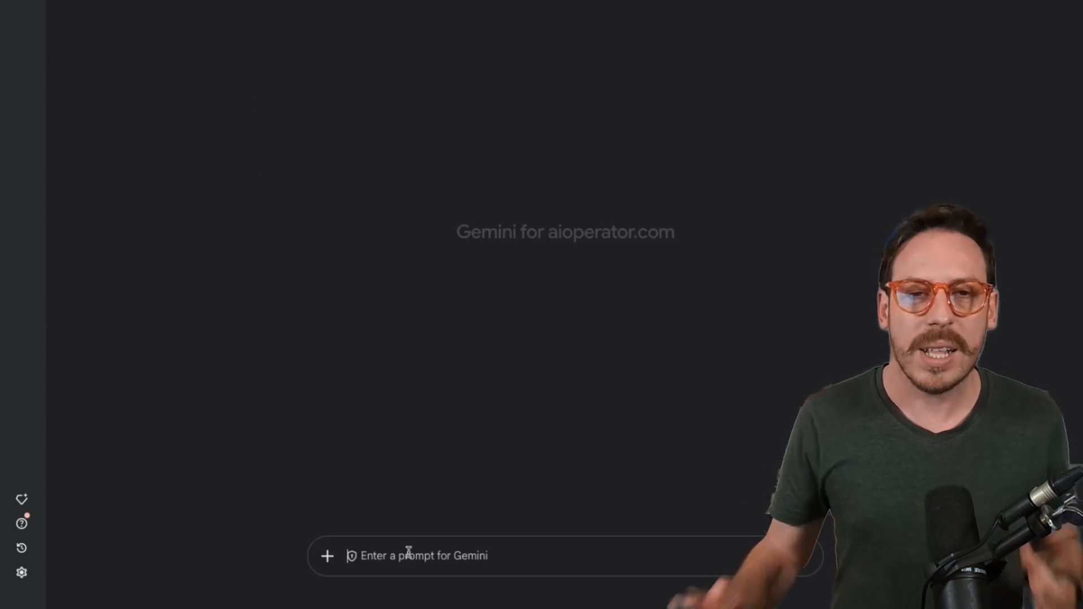
# Ask Gemini to pull up the 12-week AI-first training contract template and browse the source cards.
pyautogui.write('Can you pull up my template contr')
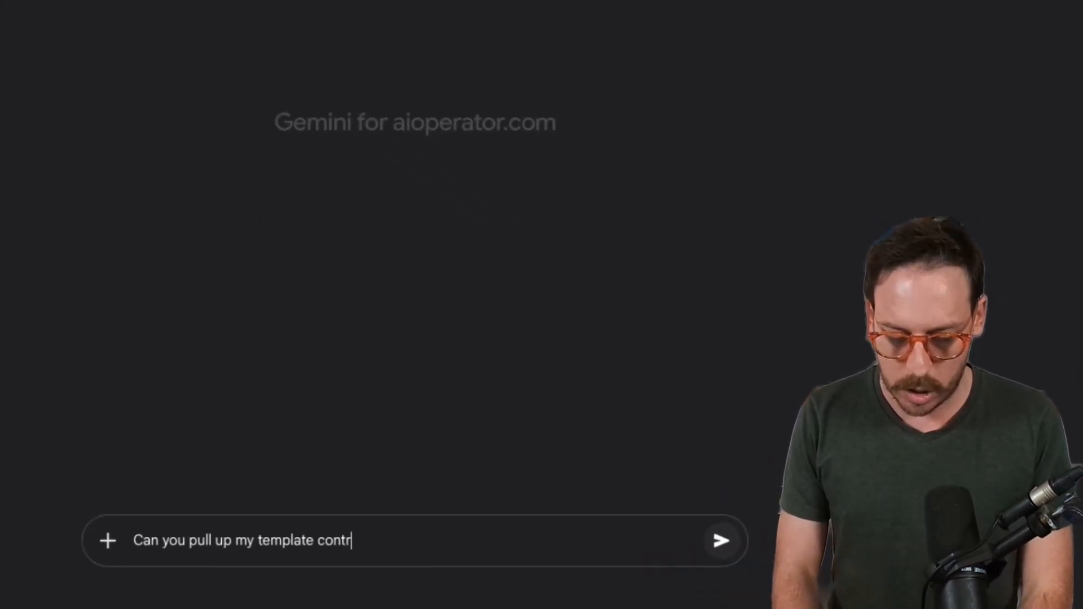
pyautogui.write('act for the 12 week ai first training progr')
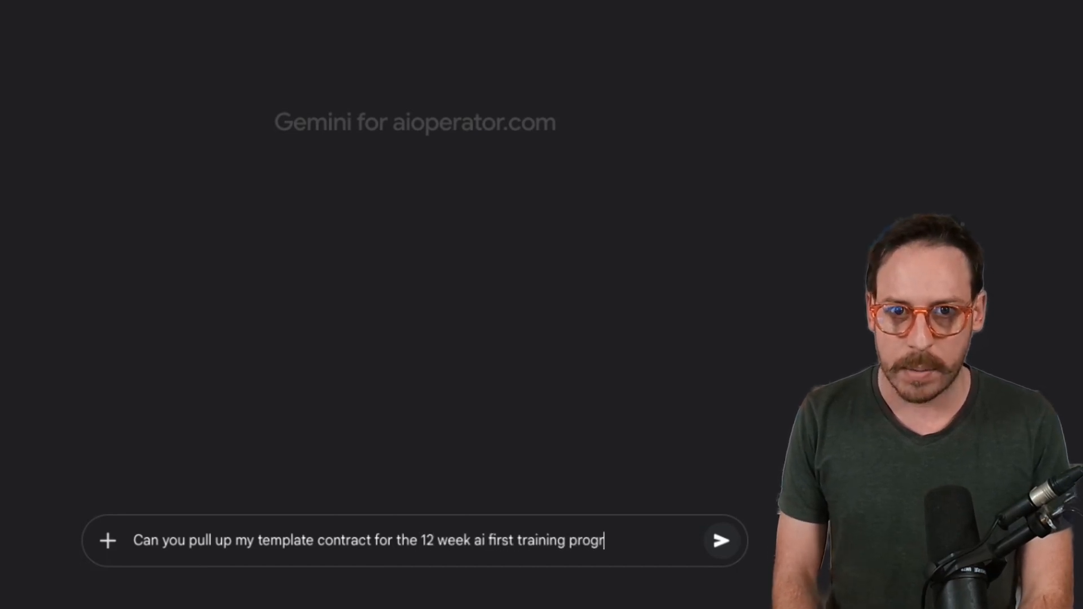
pyautogui.click(720, 541)
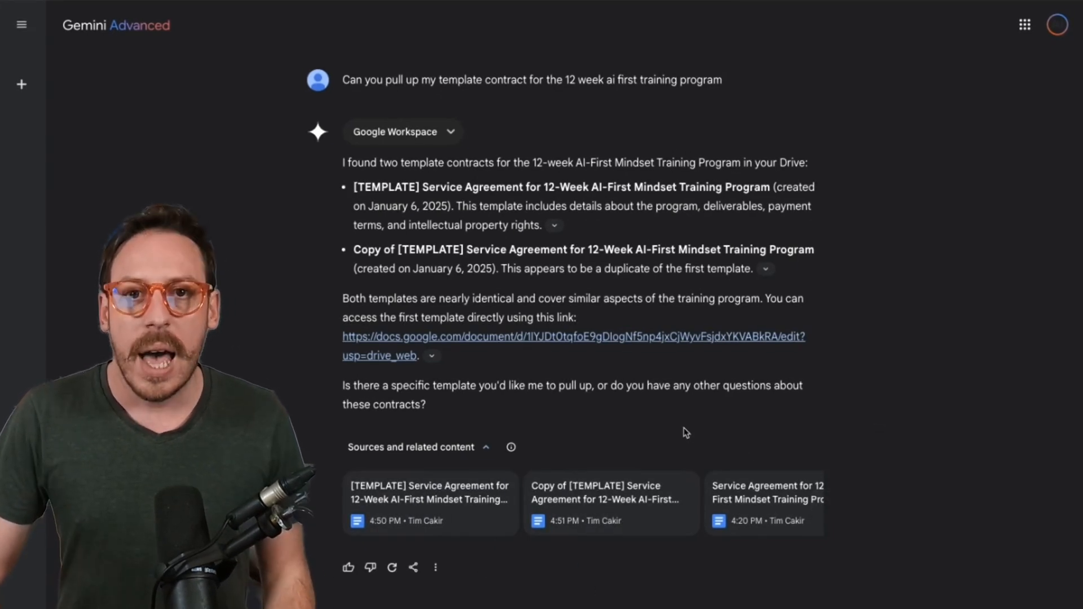
pyautogui.click(824, 518)
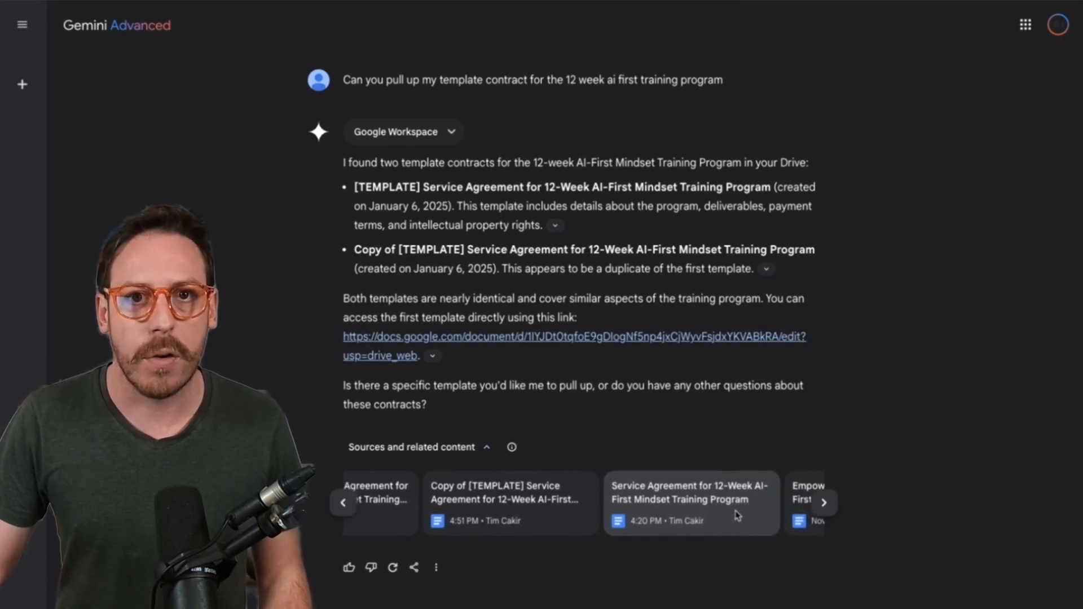
pyautogui.click(342, 503)
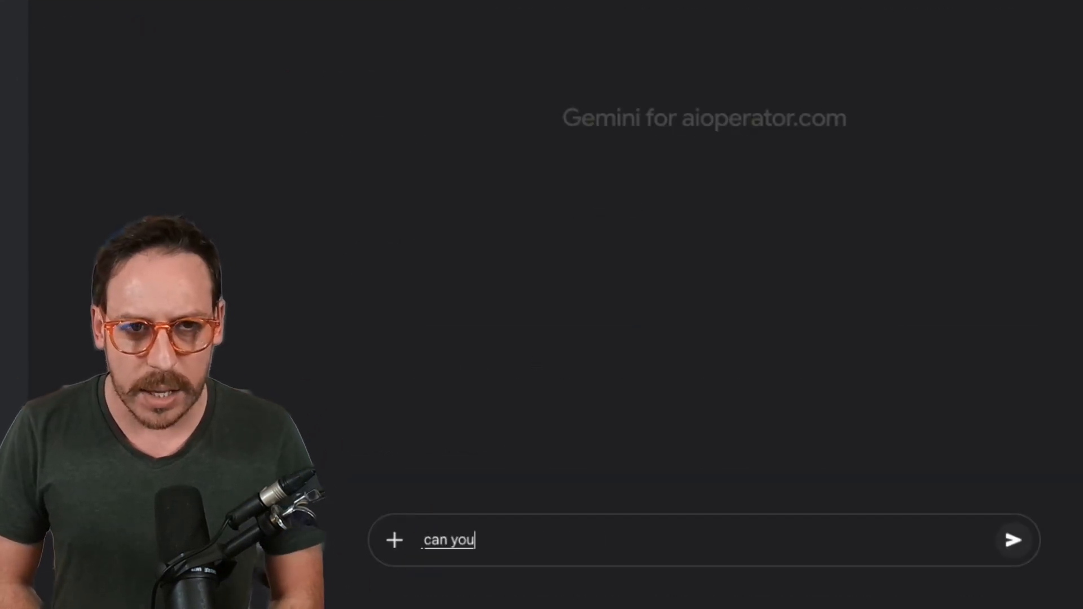
# Ask Gemini to access the 12-week training agreement templates and combine them with the transcript.
pyautogui.write('access a template for a 12 week AI first mindset training')
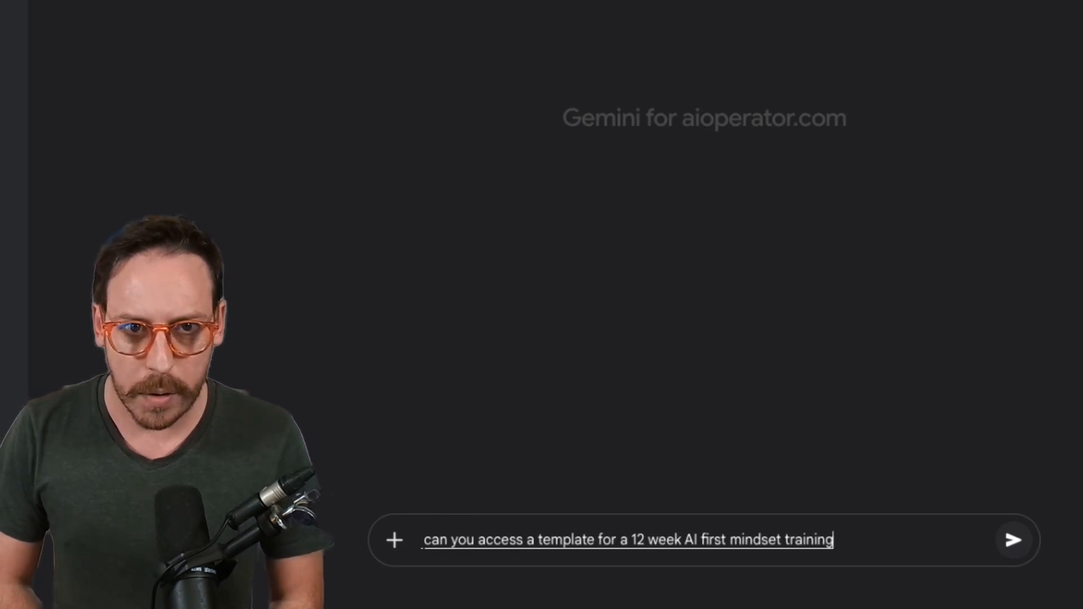
pyautogui.write('program the agreement and')
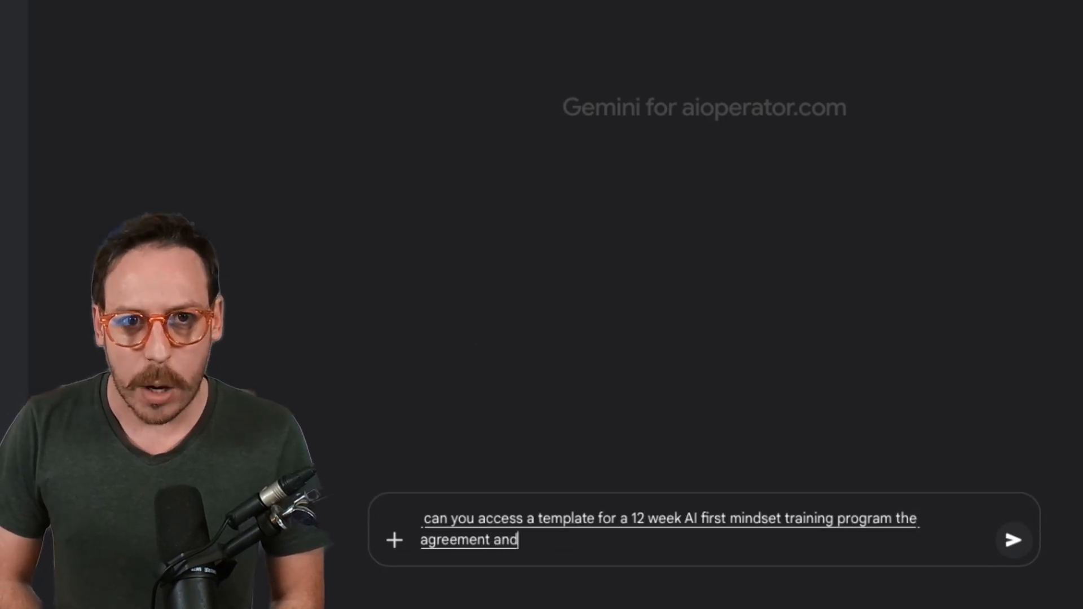
pyautogui.write('can you combine that with')
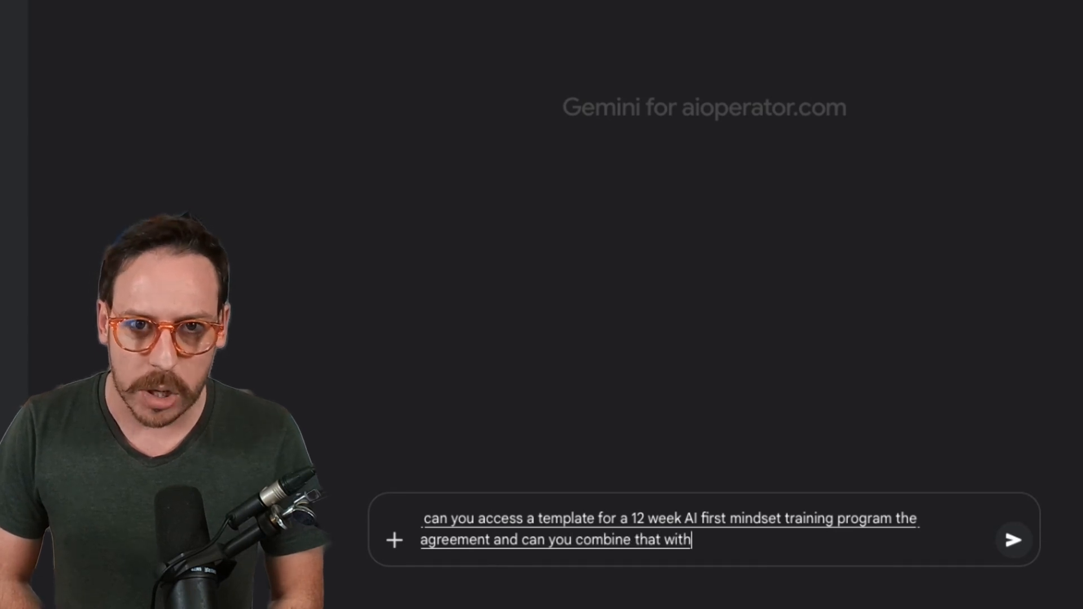
pyautogui.write('the transcript that I had?')
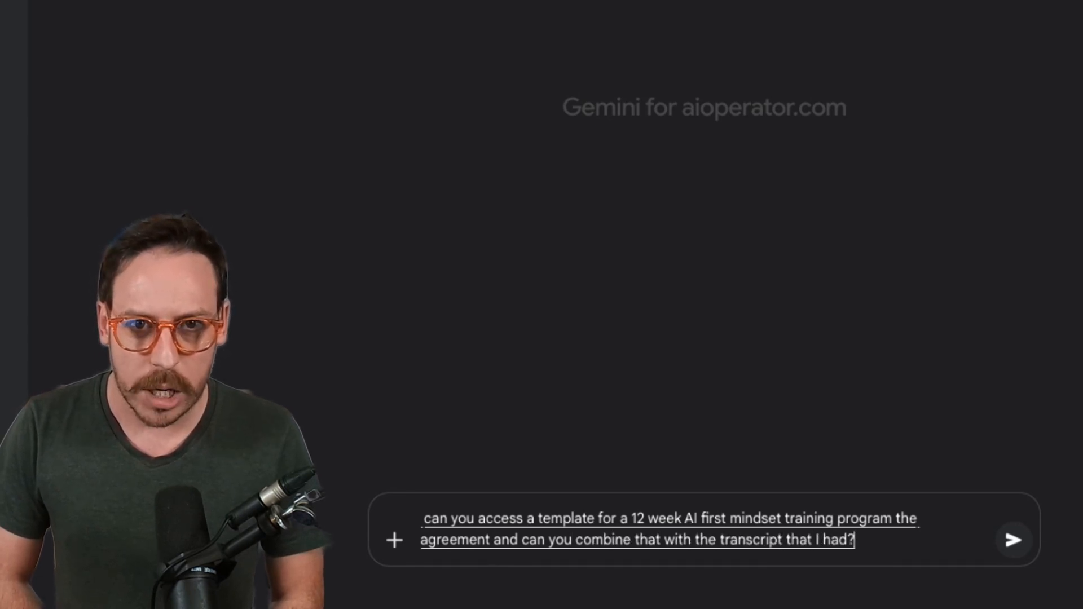
pyautogui.click(1015, 541)
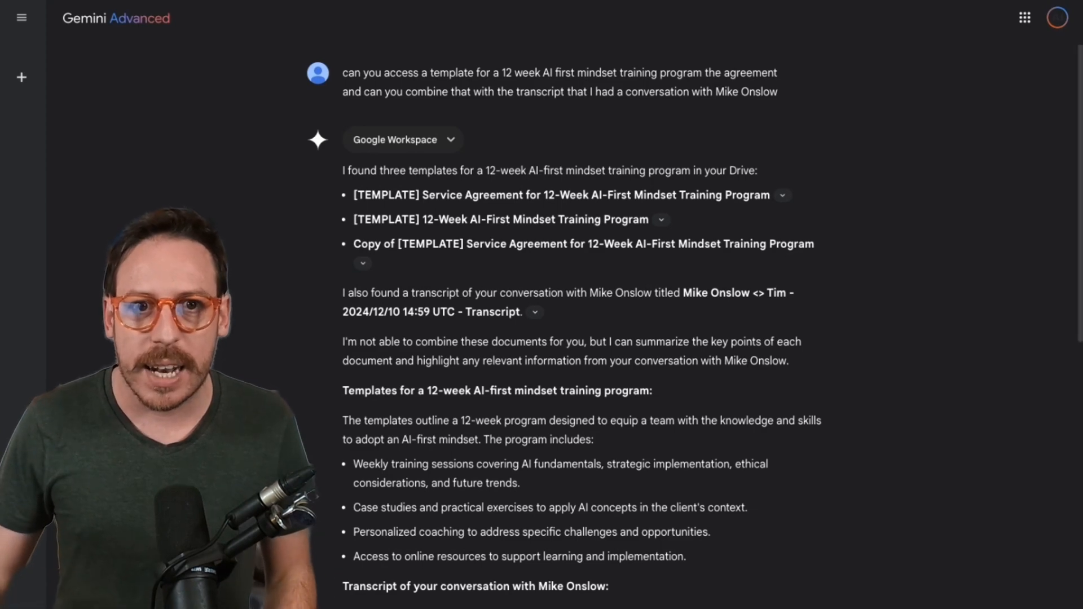
pyautogui.scroll(-3)
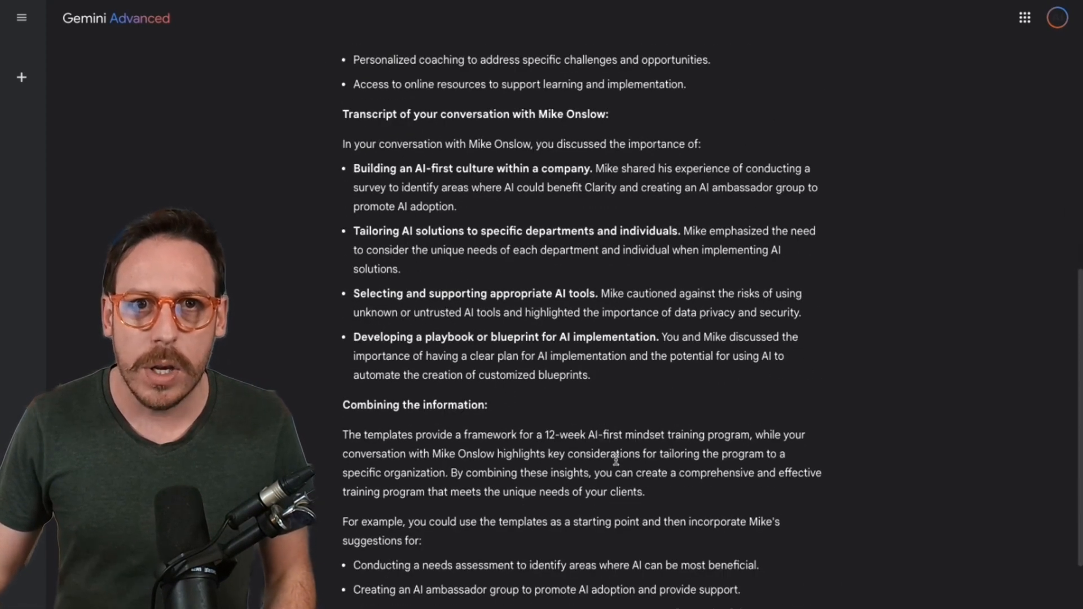
pyautogui.scroll(-3)
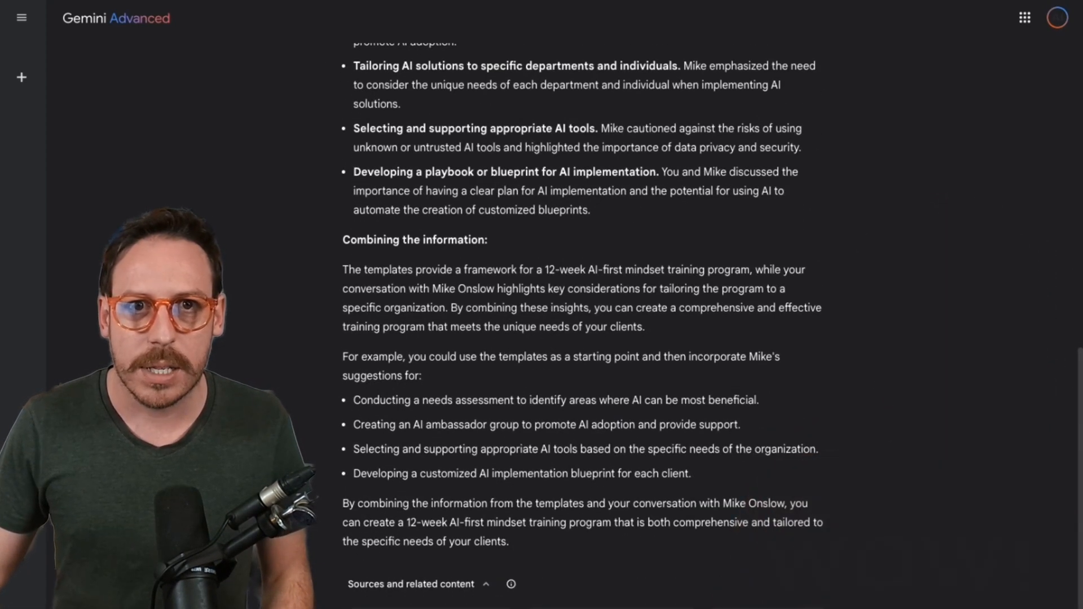
pyautogui.scroll(-3)
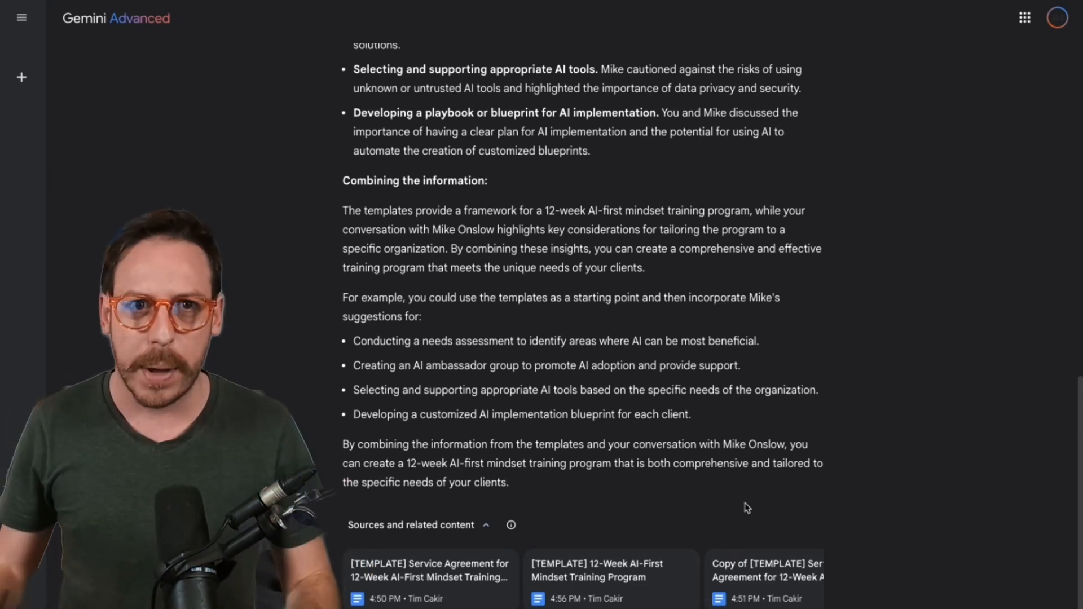
pyautogui.moveTo(61, 95)
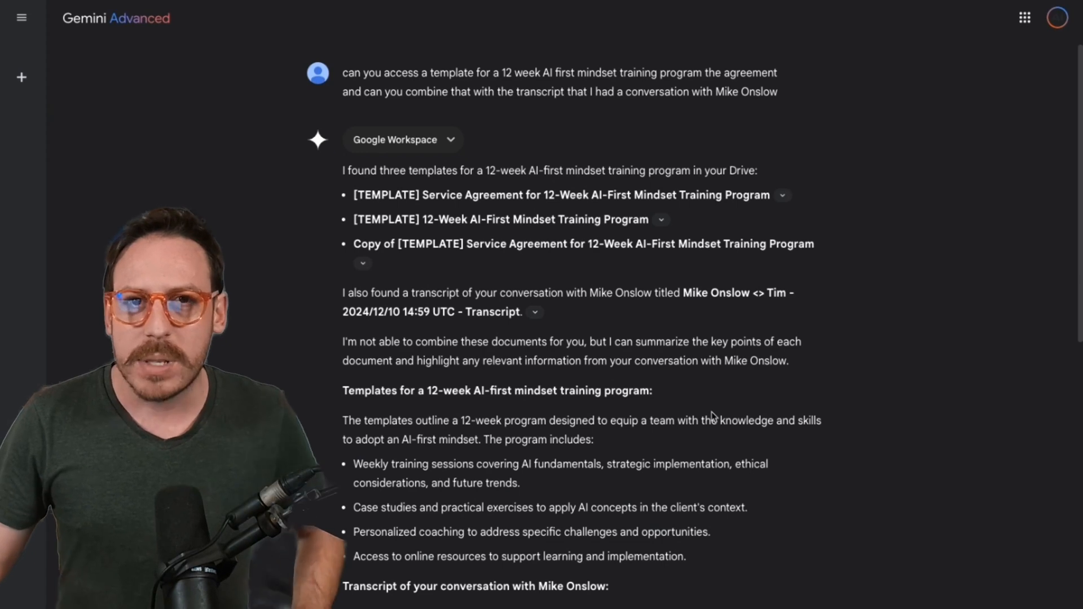
pyautogui.scroll(-3)
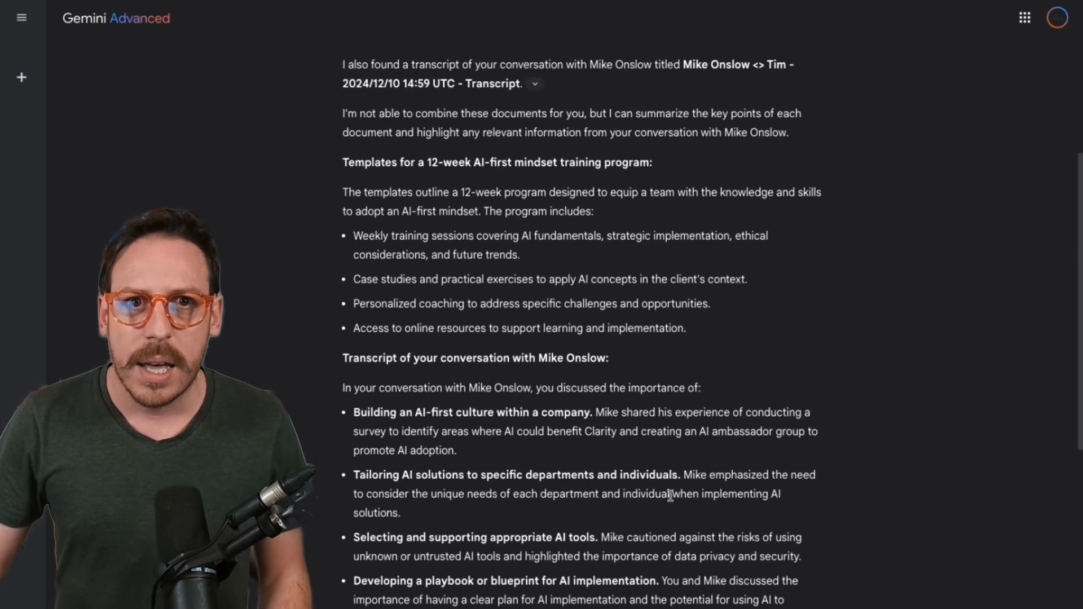
pyautogui.scroll(-3)
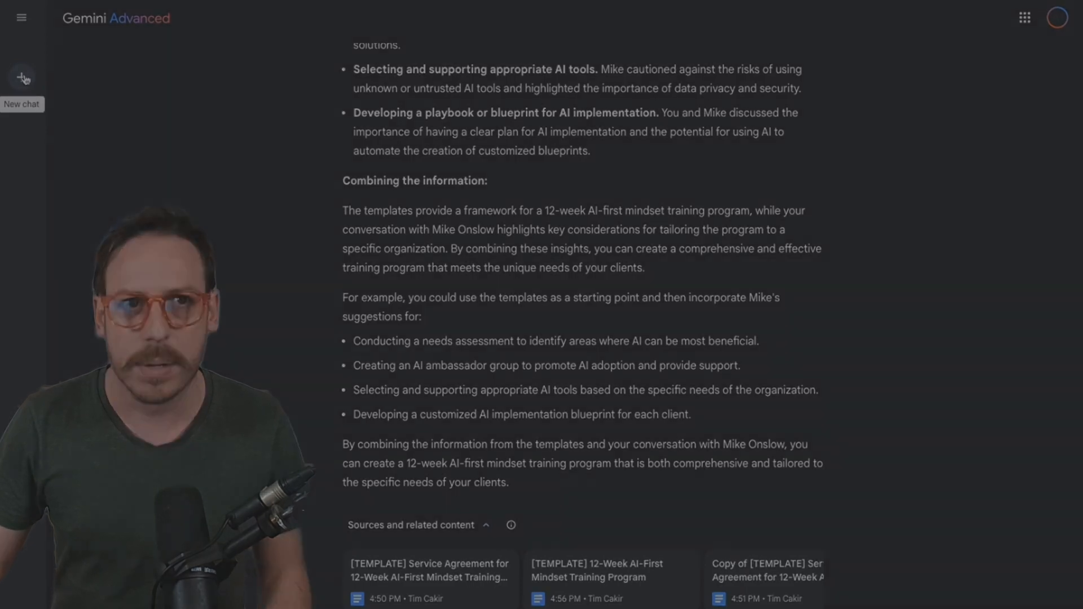
# In a new chat, ask Gemini whether any new emails have arrived.
pyautogui.click(22, 77)
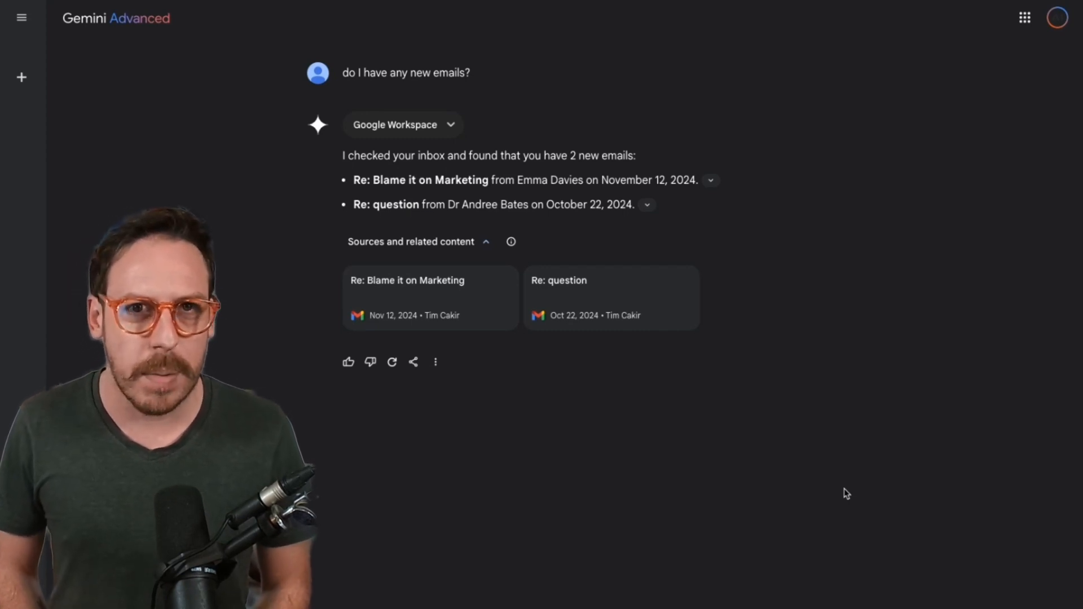
pyautogui.write('any emails fro')
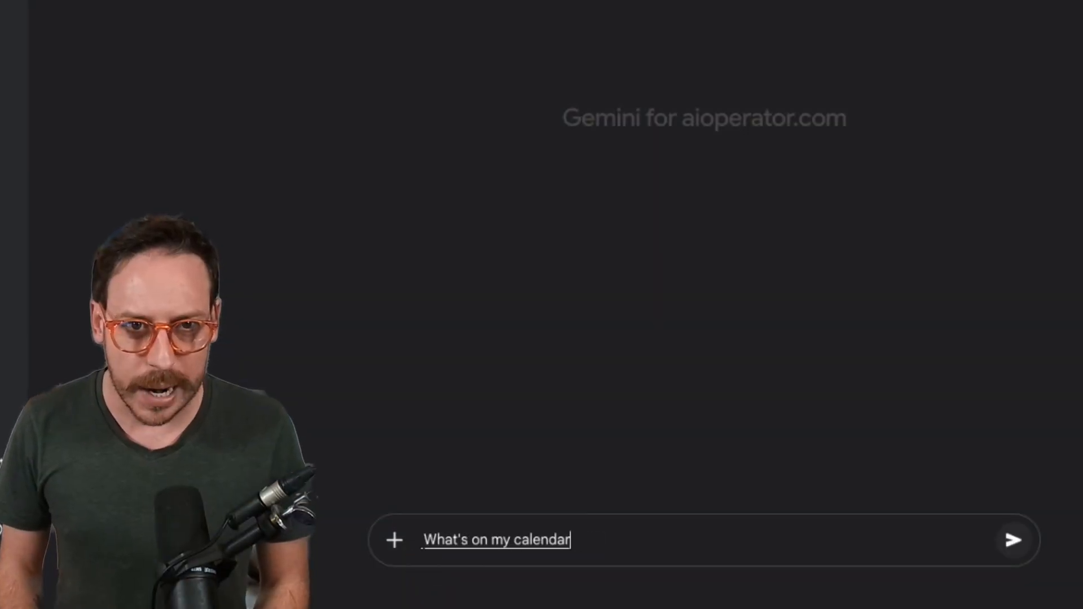
# Ask what's on the calendar for next week and scroll through the five listed events.
pyautogui.click(1015, 540)
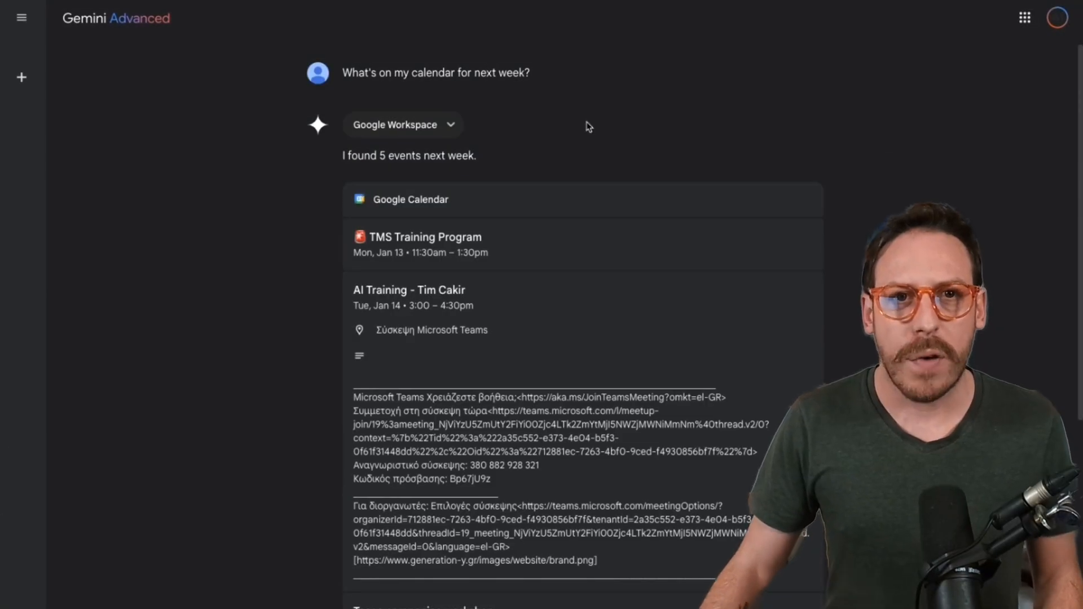
pyautogui.scroll(-3)
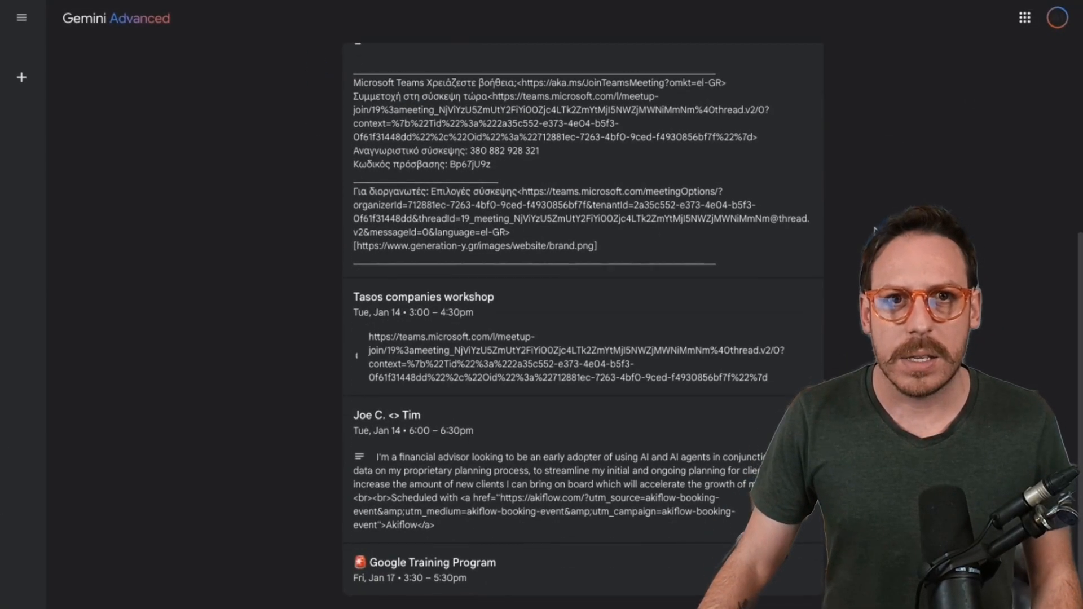
pyautogui.scroll(-3)
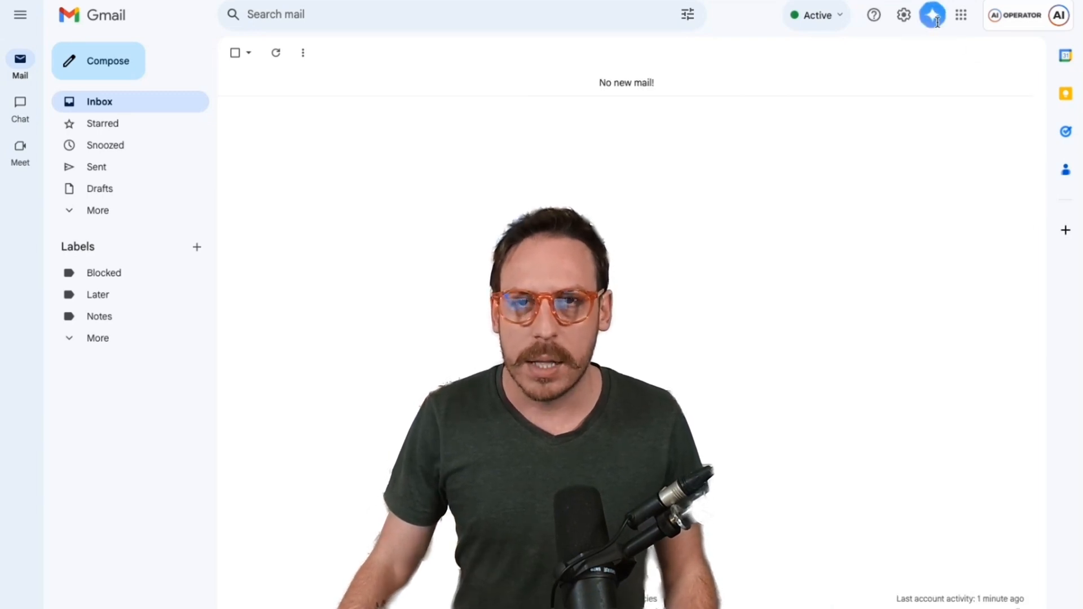
# Open the Gemini side panel in Gmail and start composing a new email.
pyautogui.click(932, 14)
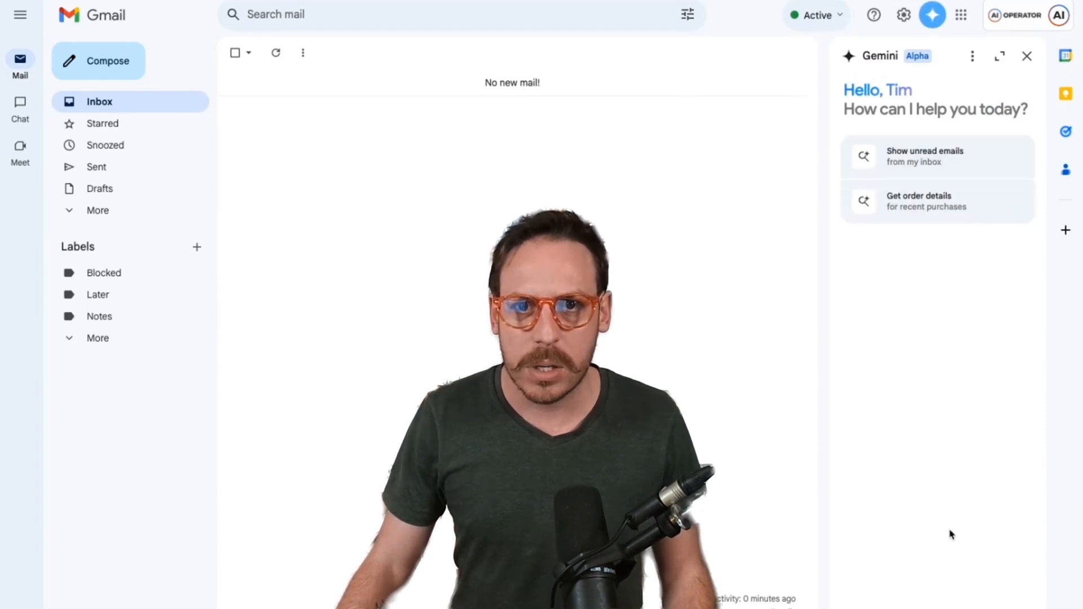
pyautogui.click(98, 60)
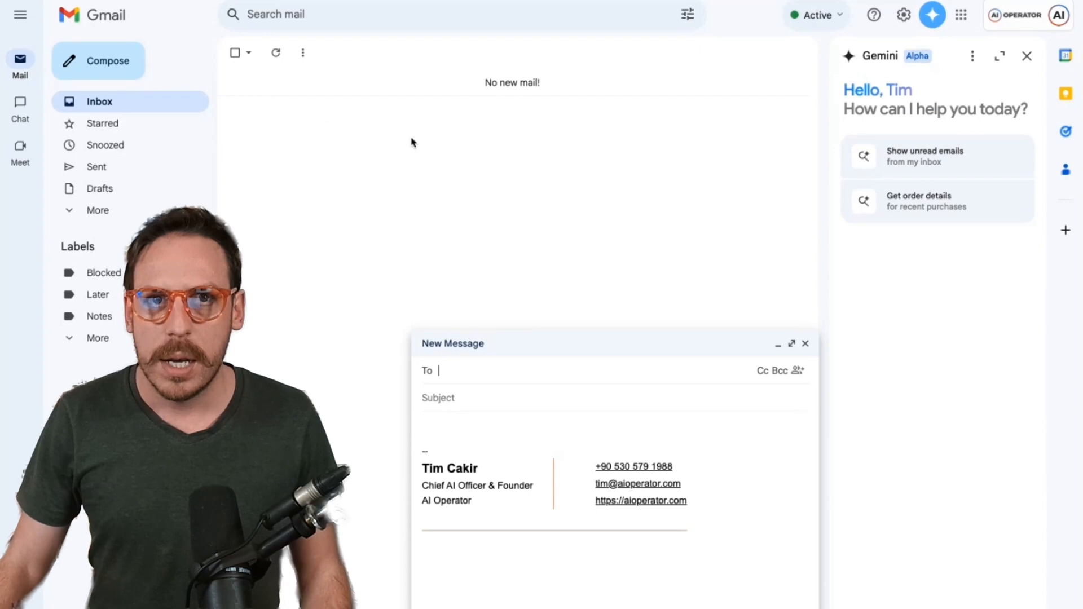
pyautogui.scroll(-3)
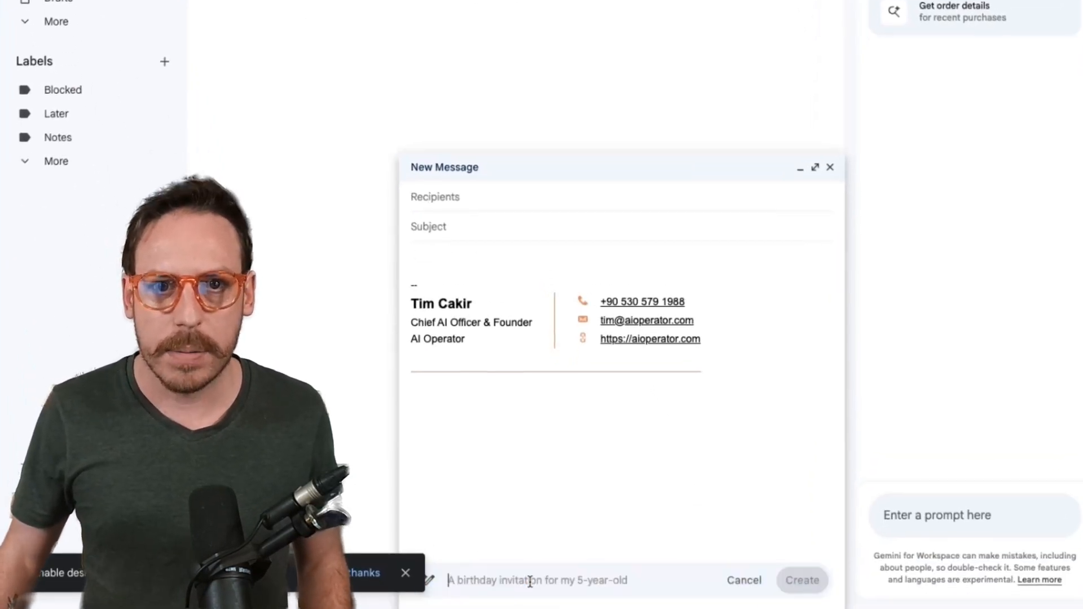
# Have Help me write draft a birthday message praising the editor's skills and insert it into the email.
pyautogui.write('write a birthday message for Anuj my Youtueb video')
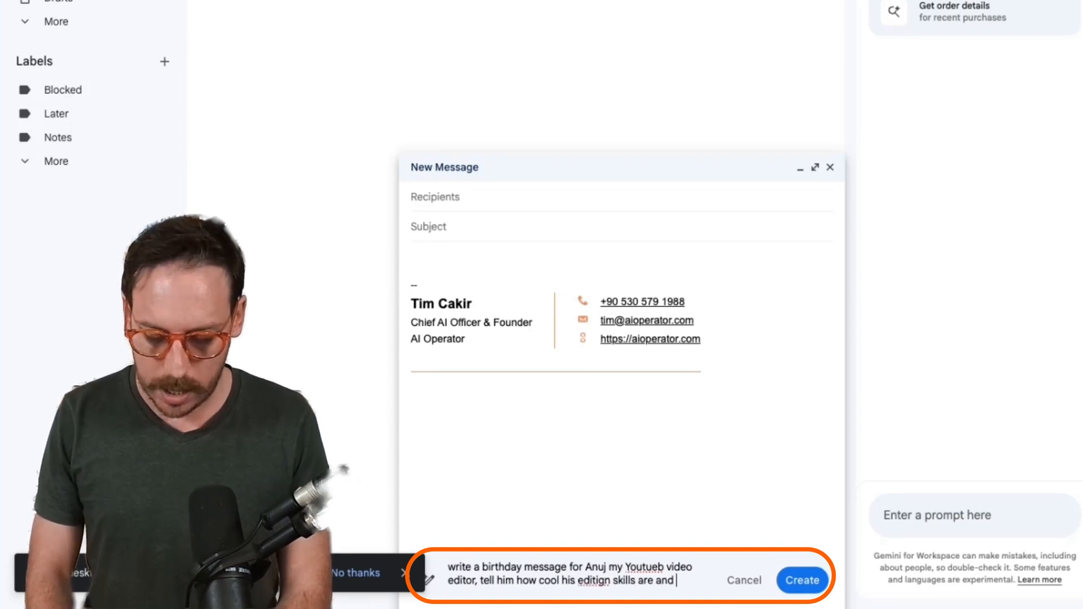
pyautogui.write('that I am happy to be worki')
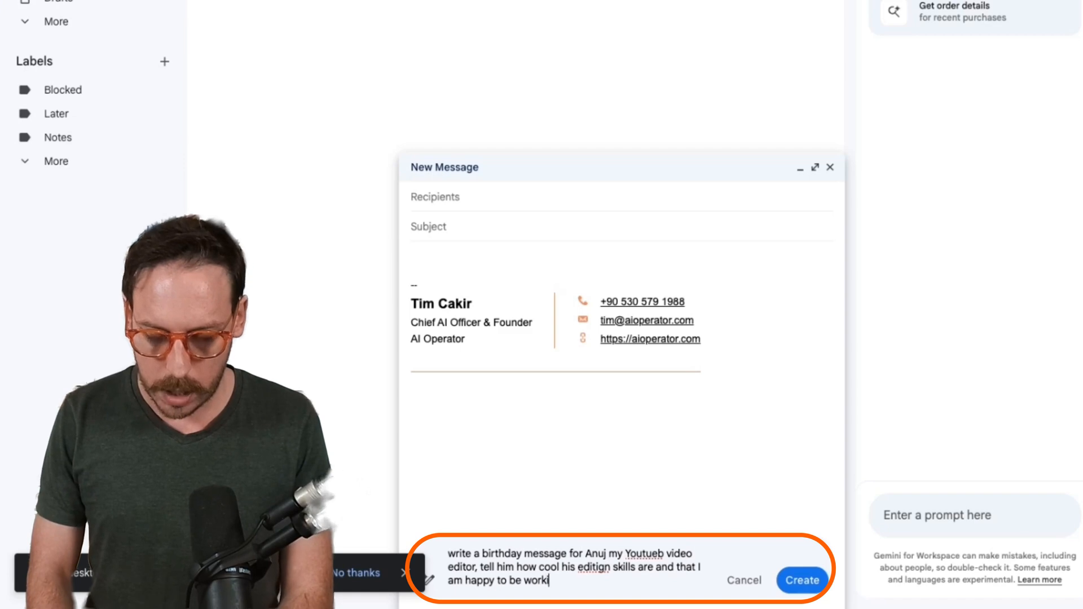
pyautogui.click(804, 580)
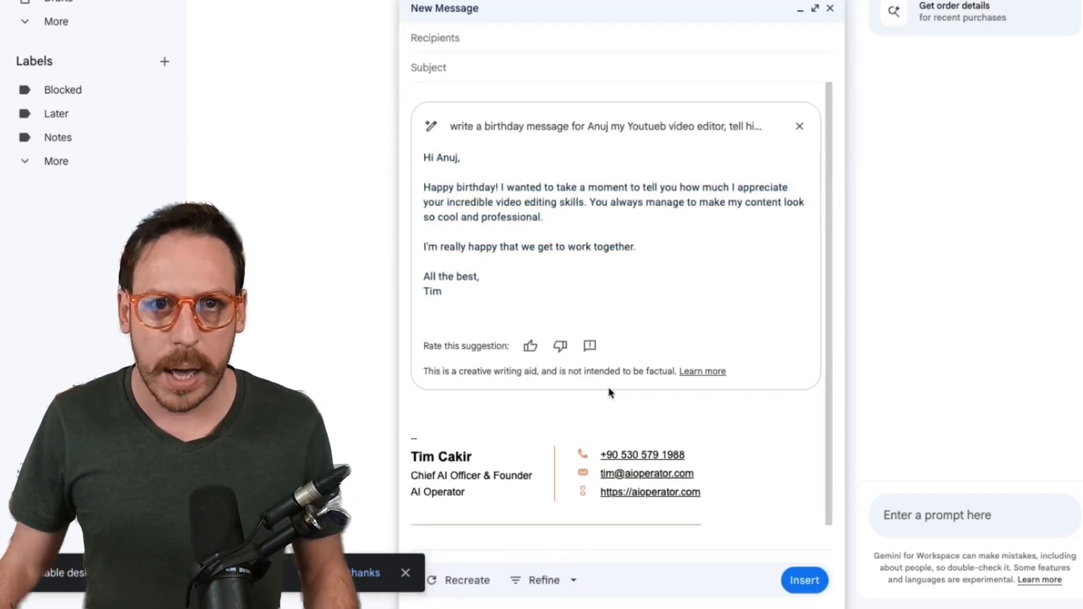
pyautogui.click(530, 346)
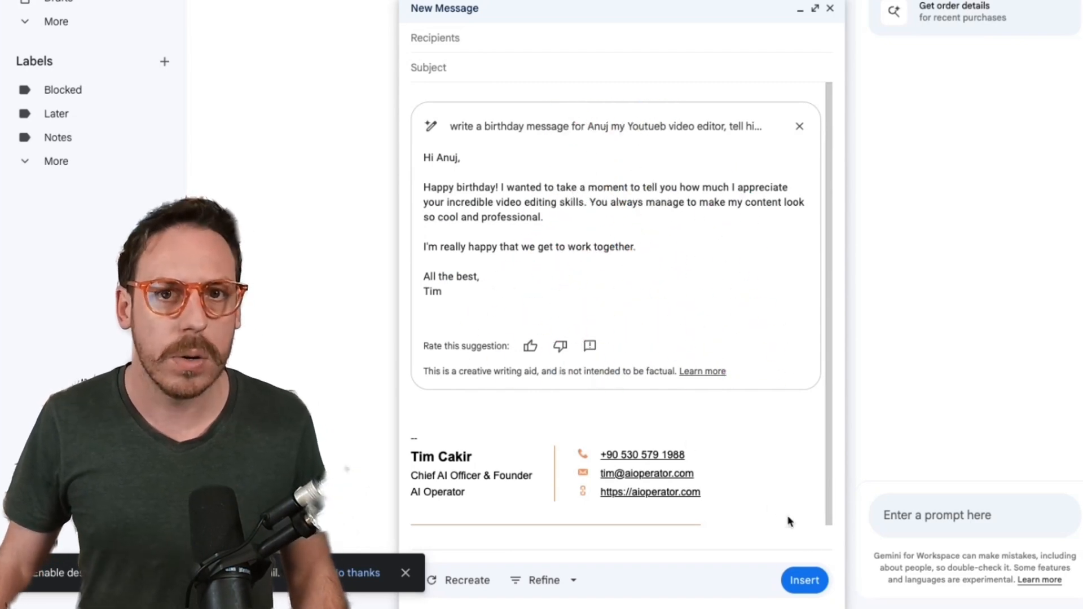
pyautogui.click(804, 580)
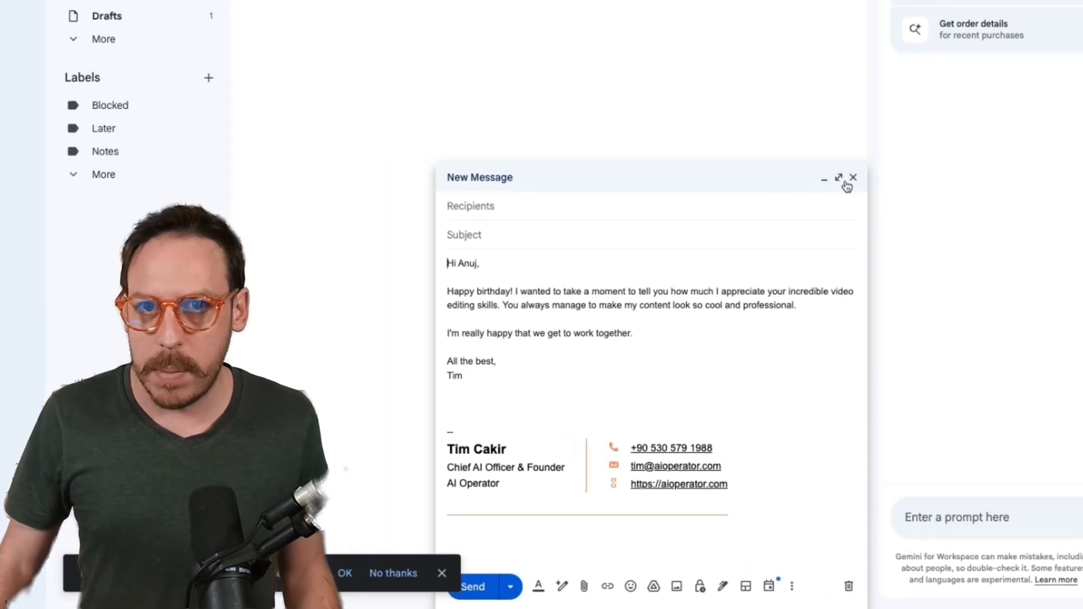
pyautogui.click(854, 177)
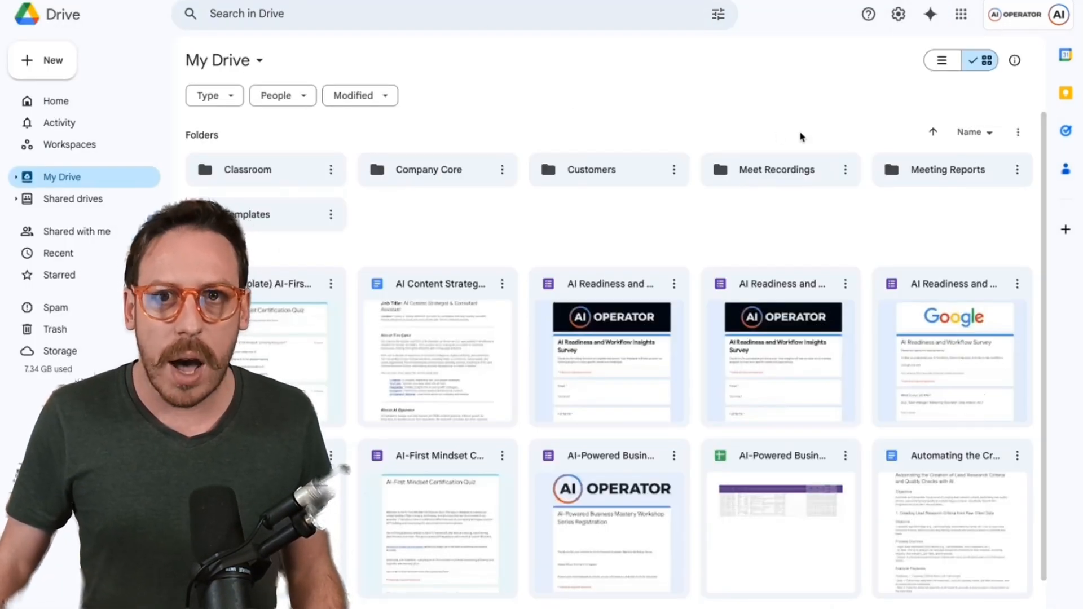
pyautogui.moveTo(930, 14)
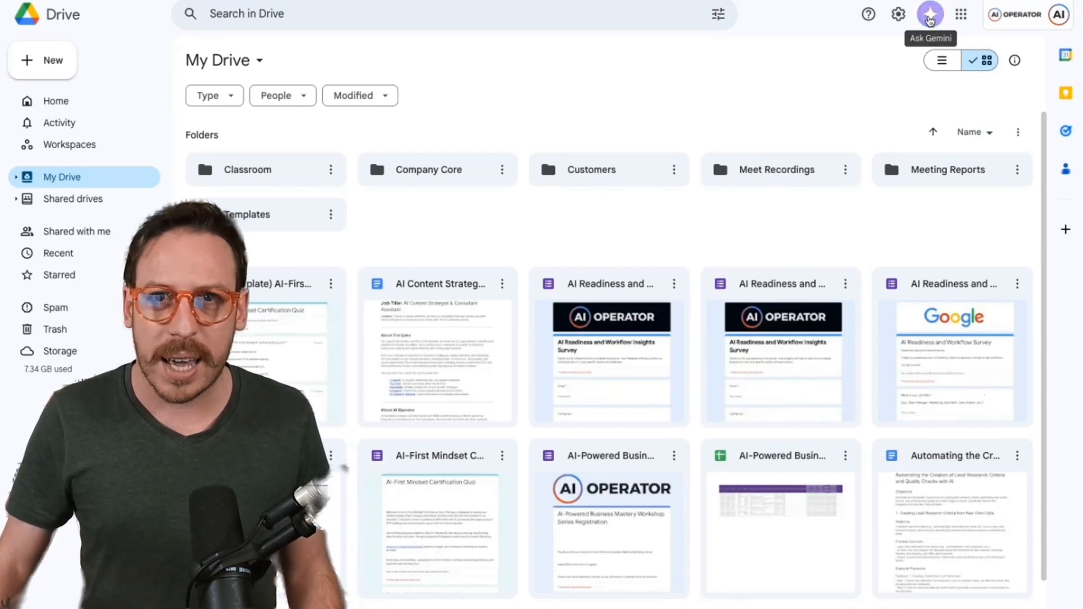
# Ask Drive's Gemini to summarise the content strategist role and the 12-week agreement, then a suggested follow-up.
pyautogui.click(929, 15)
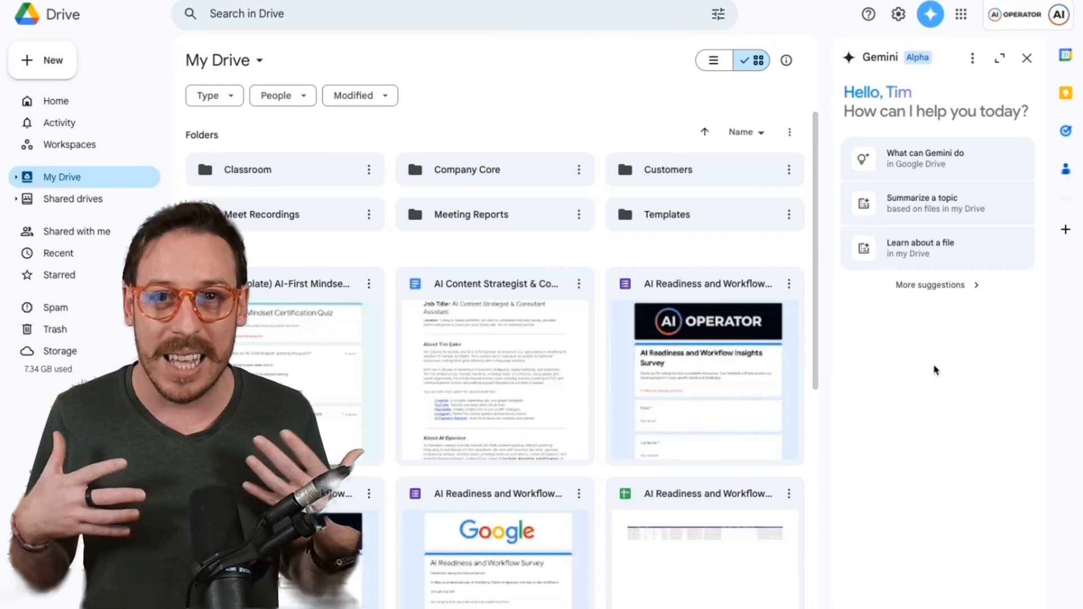
pyautogui.scroll(-3)
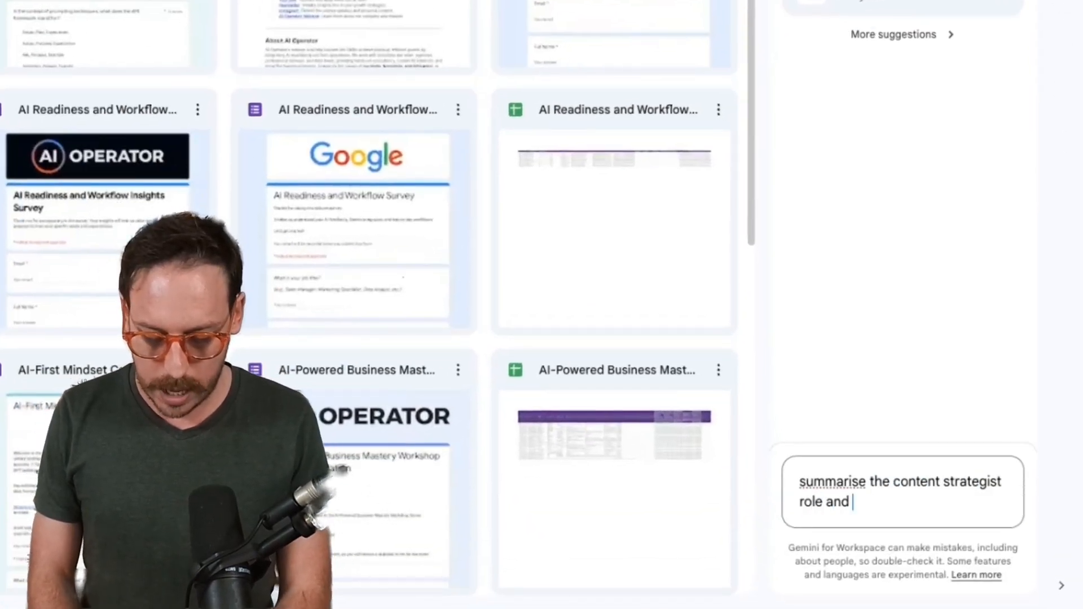
pyautogui.write('the 12 week agreeme')
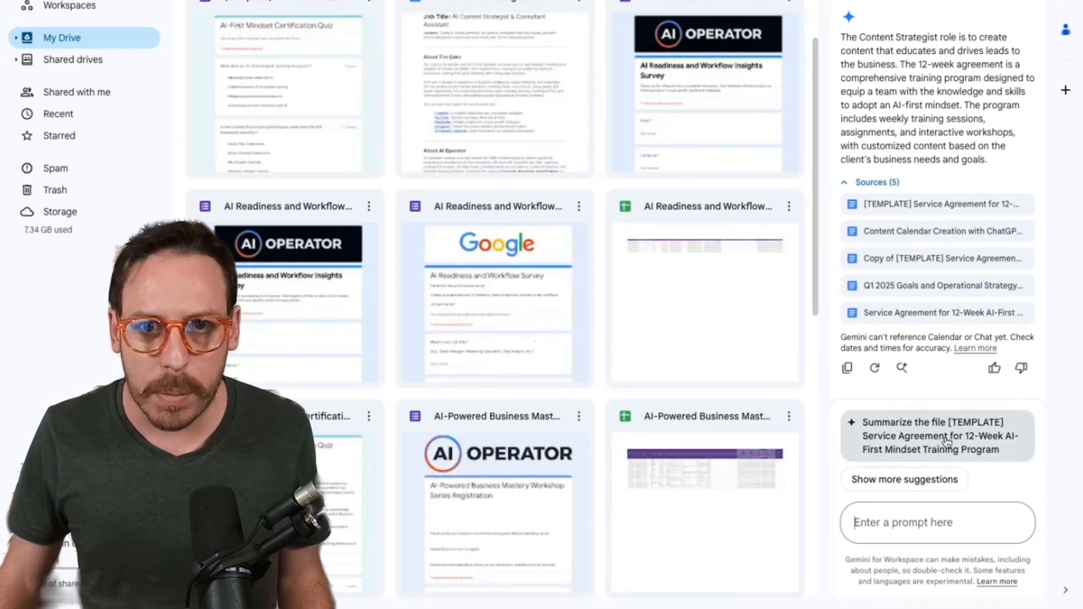
pyautogui.click(904, 480)
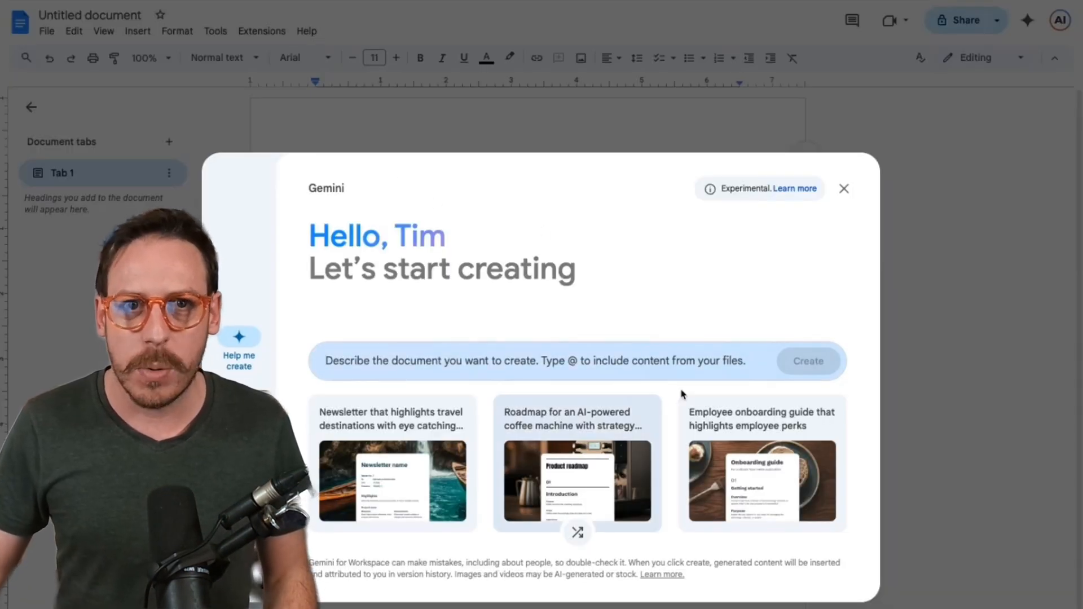
# Have 'Help me create' generate the AI Operator: 12-Week AI-First Training Program document from a short prompt.
pyautogui.click(490, 361)
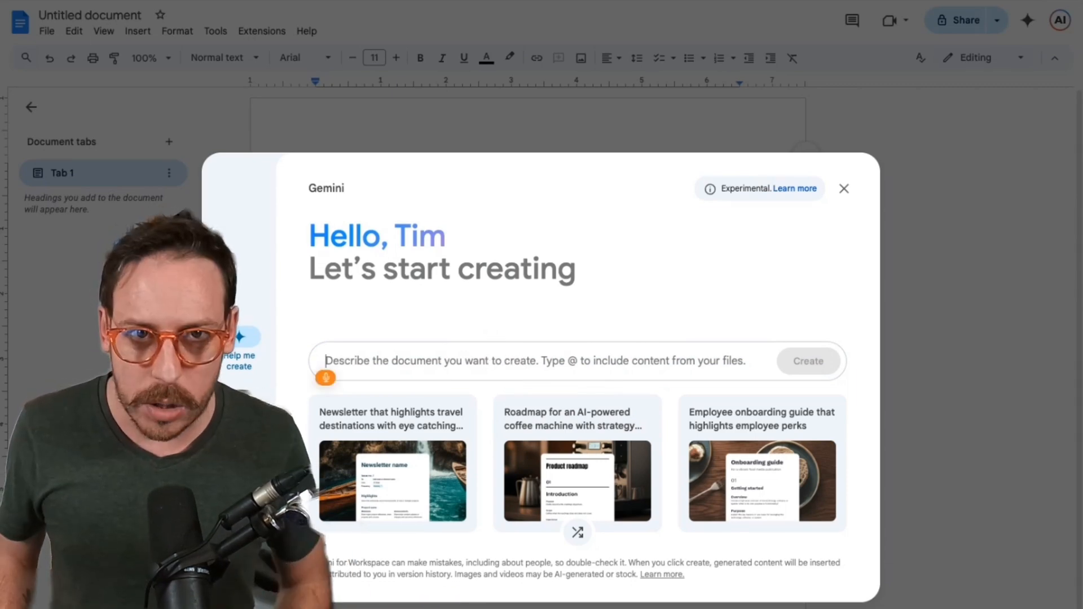
pyautogui.write('Create a new center about')
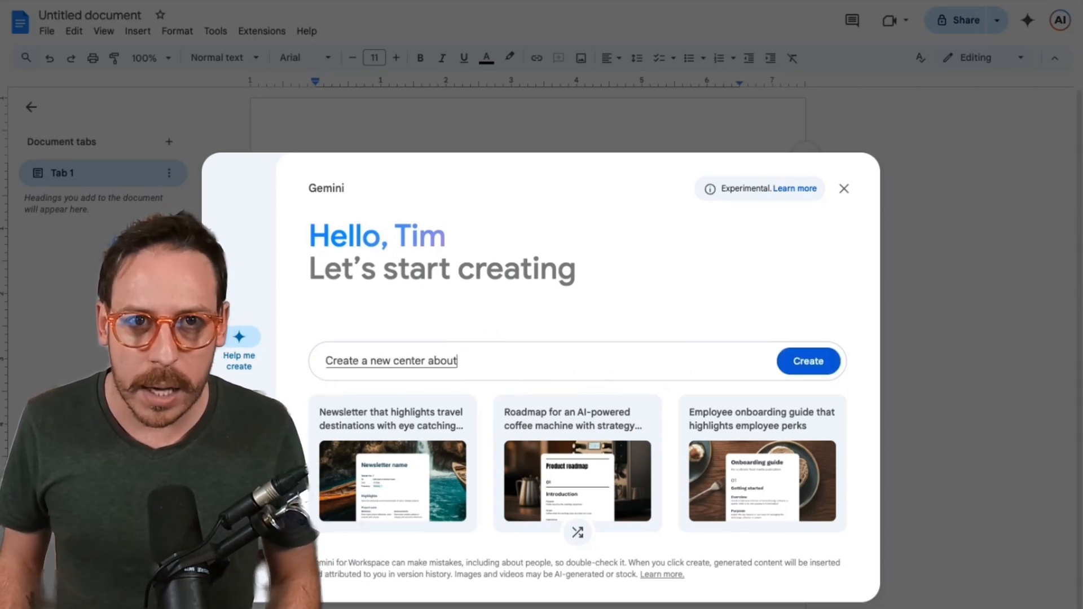
pyautogui.write('my 12 week AI first')
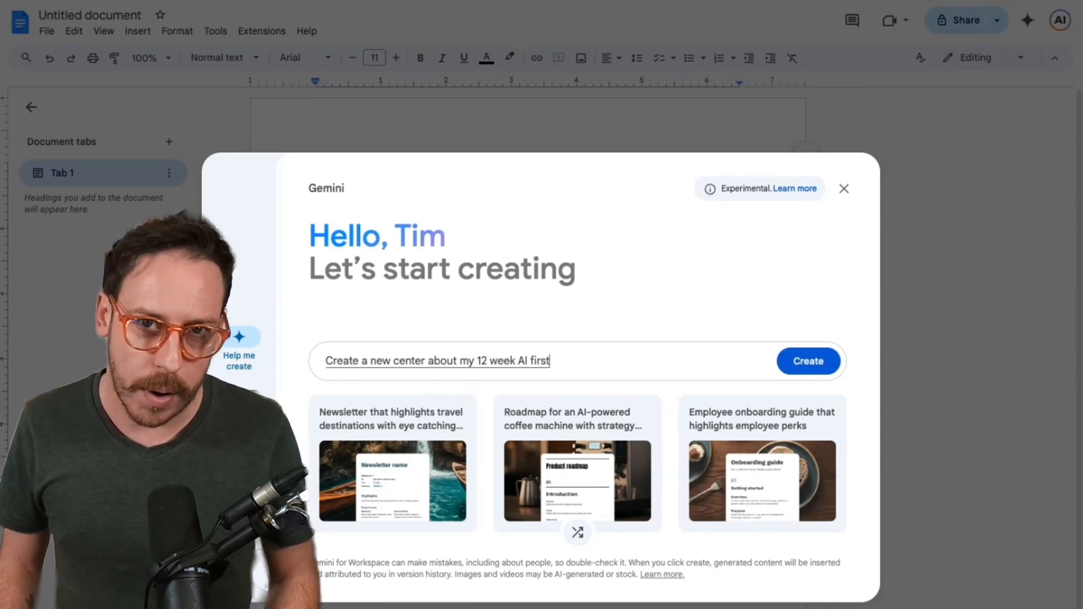
pyautogui.click(808, 361)
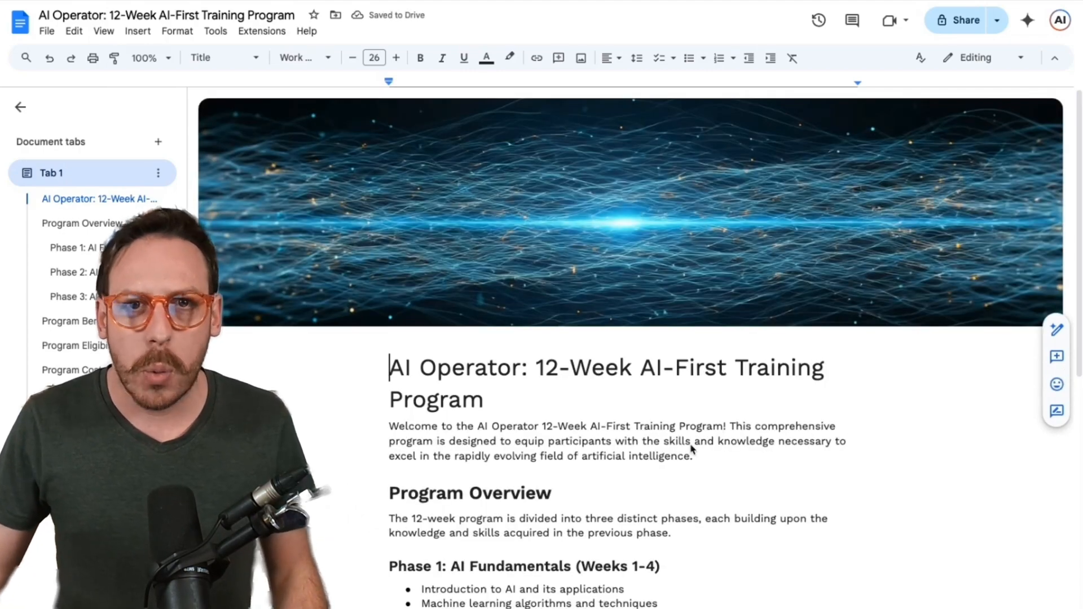
pyautogui.scroll(-3)
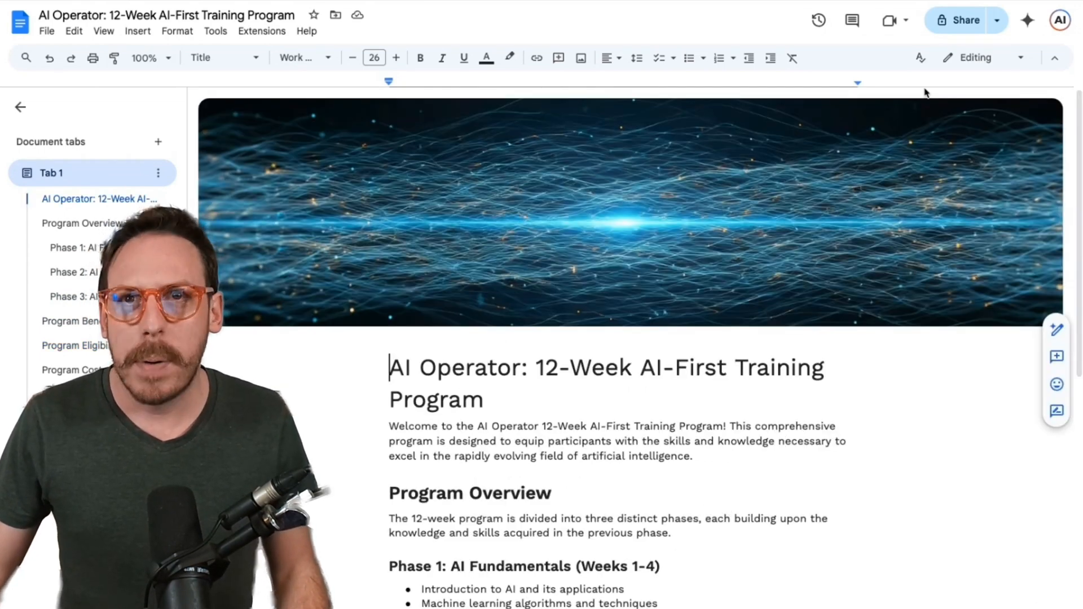
# Ask Gemini, referencing the 12-Week AI-First Mindset template with @, to return its outline.
pyautogui.click(1025, 19)
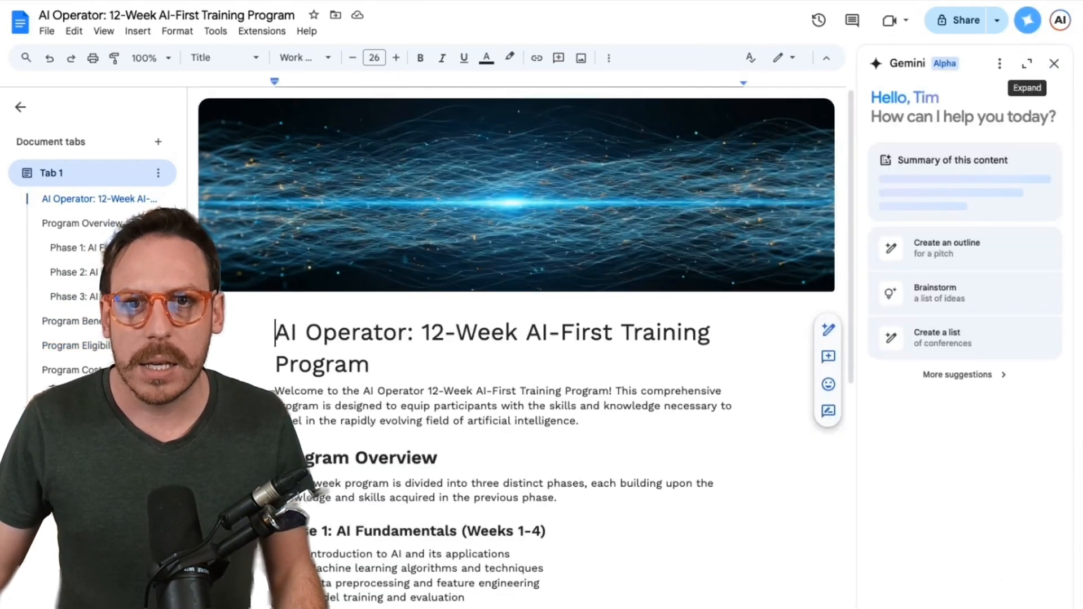
pyautogui.click(953, 160)
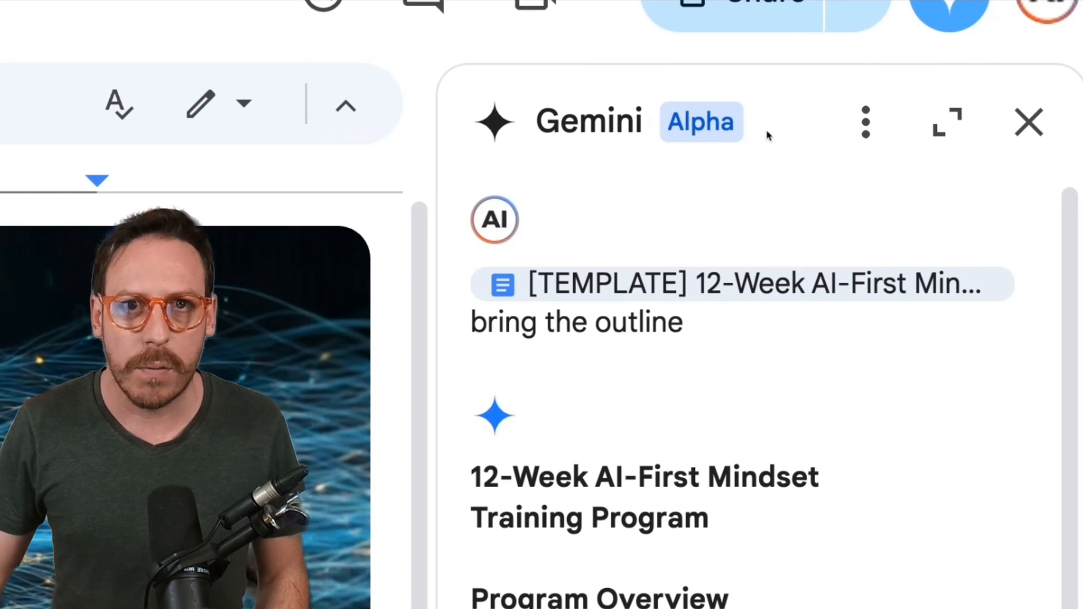
pyautogui.moveTo(703, 124)
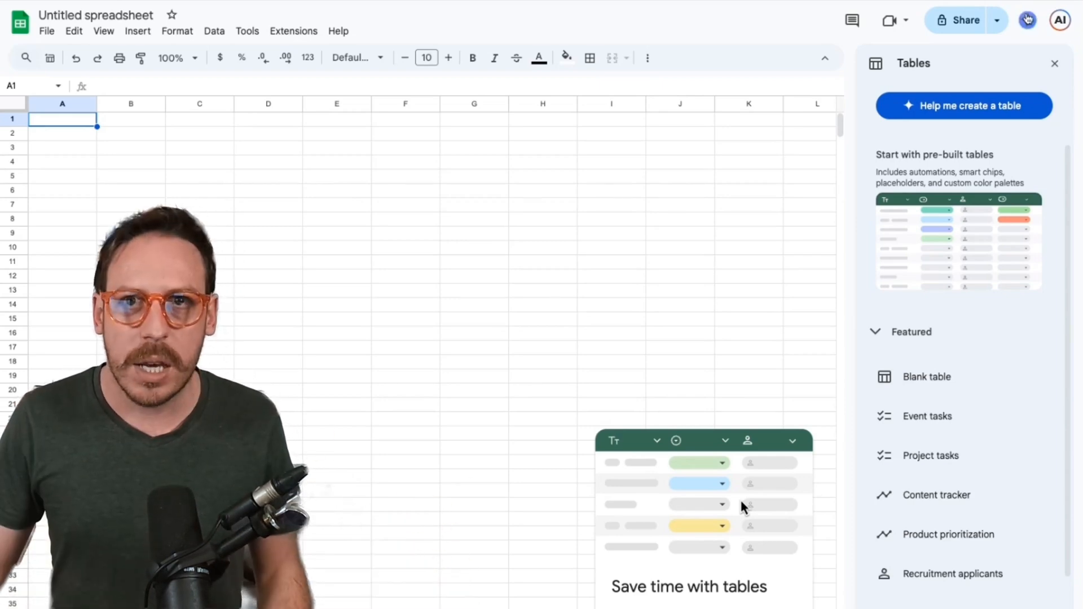
# Bring up Gemini's 'Help me create a table' suggestions beside the blank spreadsheet.
pyautogui.click(1026, 19)
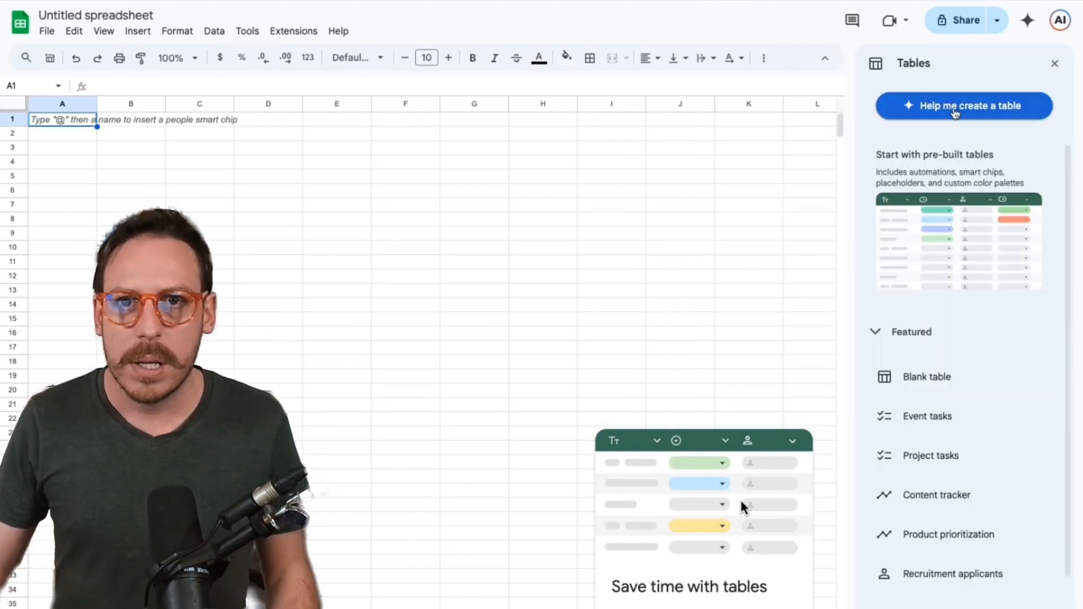
pyautogui.click(927, 416)
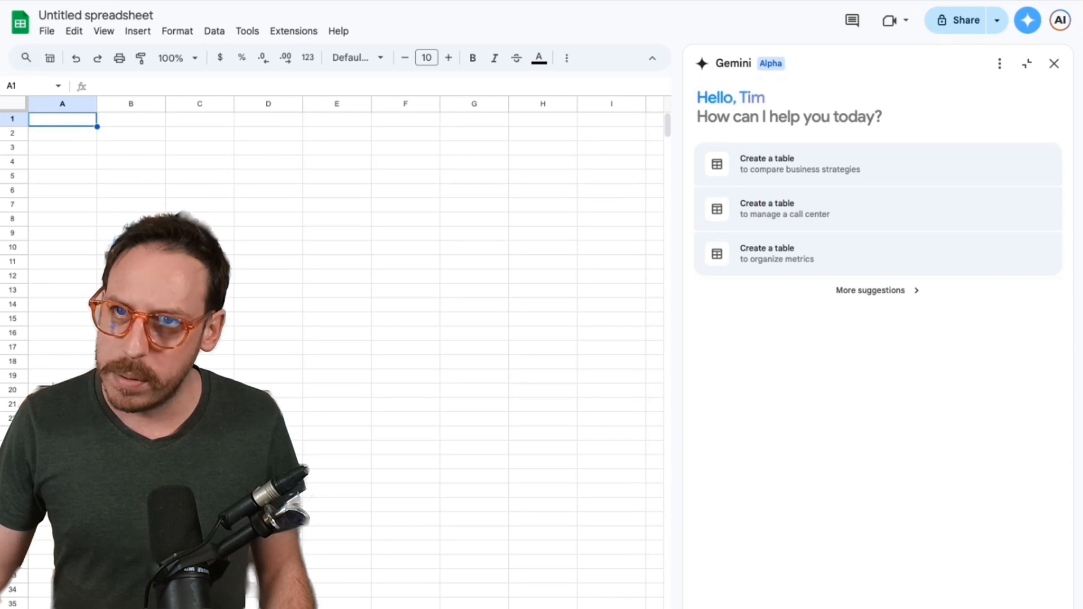
# Create an investment tracker for AI Operator and get a SUMIF formula totalling Bank Loan investments.
pyautogui.write('Create me an investment tracker for my business AI operator')
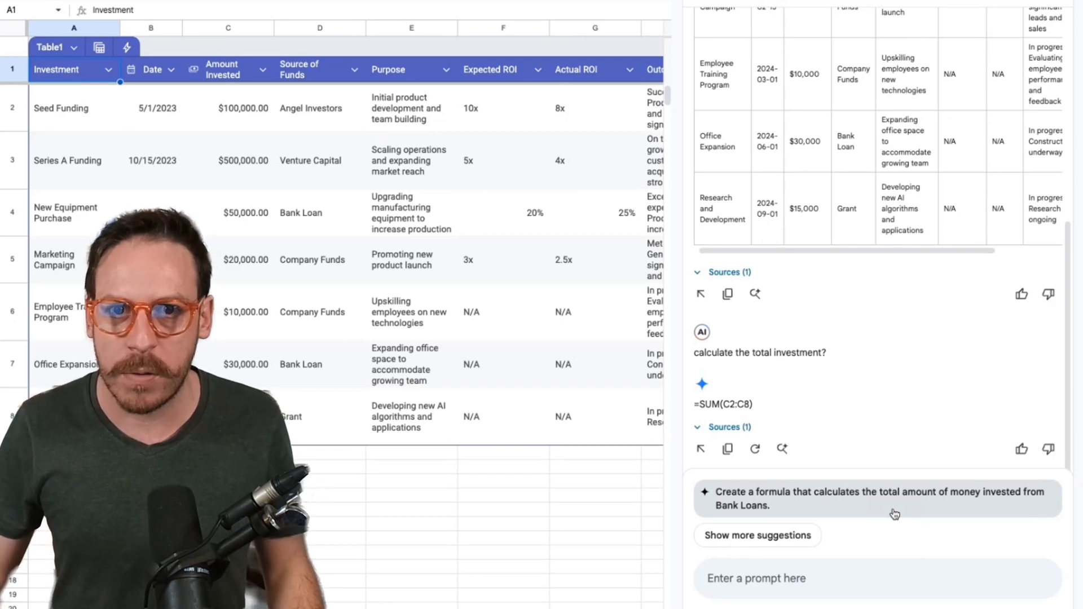
pyautogui.click(894, 499)
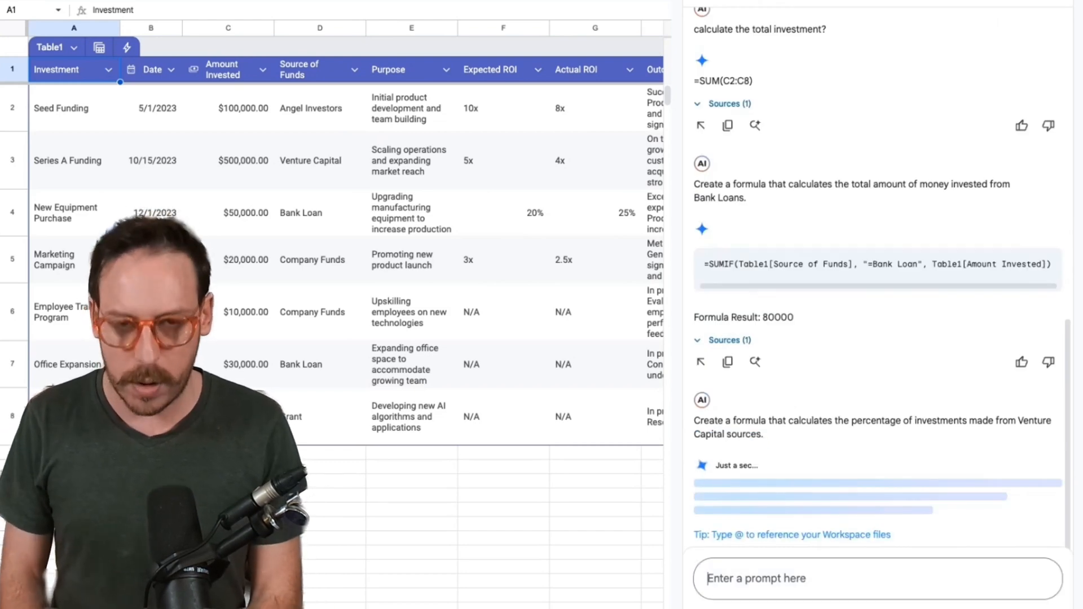
pyautogui.write('@')
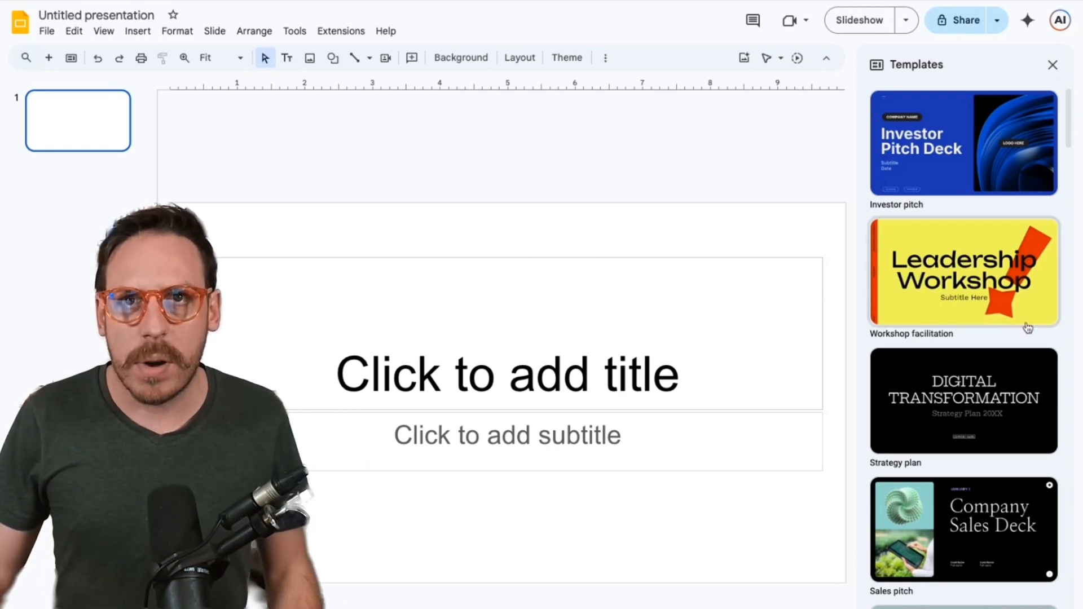
# Dismiss the templates and have Gemini insert a 'Congratulations Team!' slide with bullets and confetti image.
pyautogui.click(1052, 64)
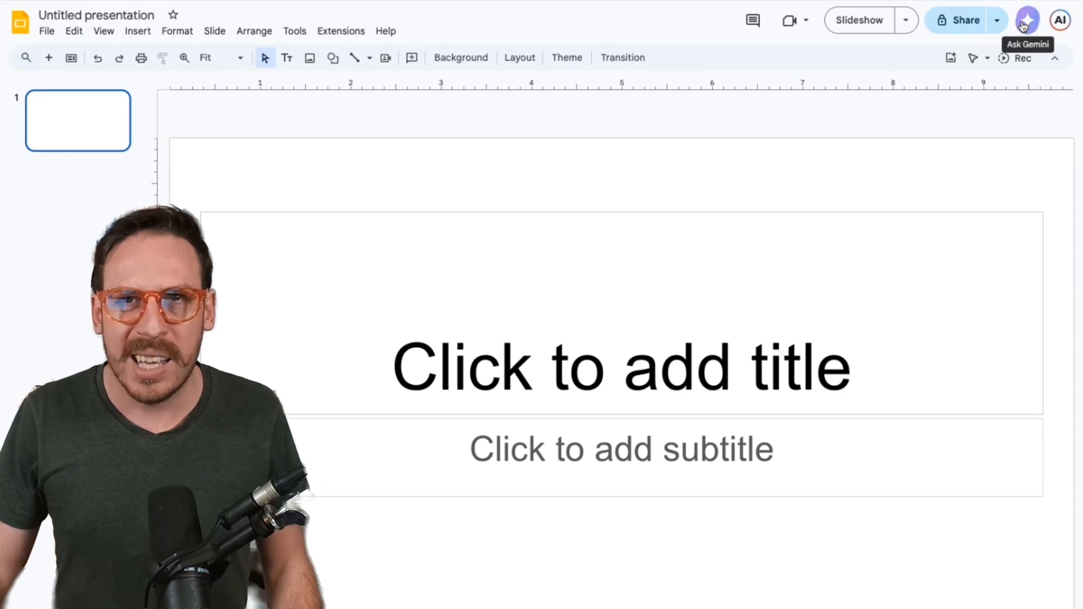
pyautogui.click(1027, 21)
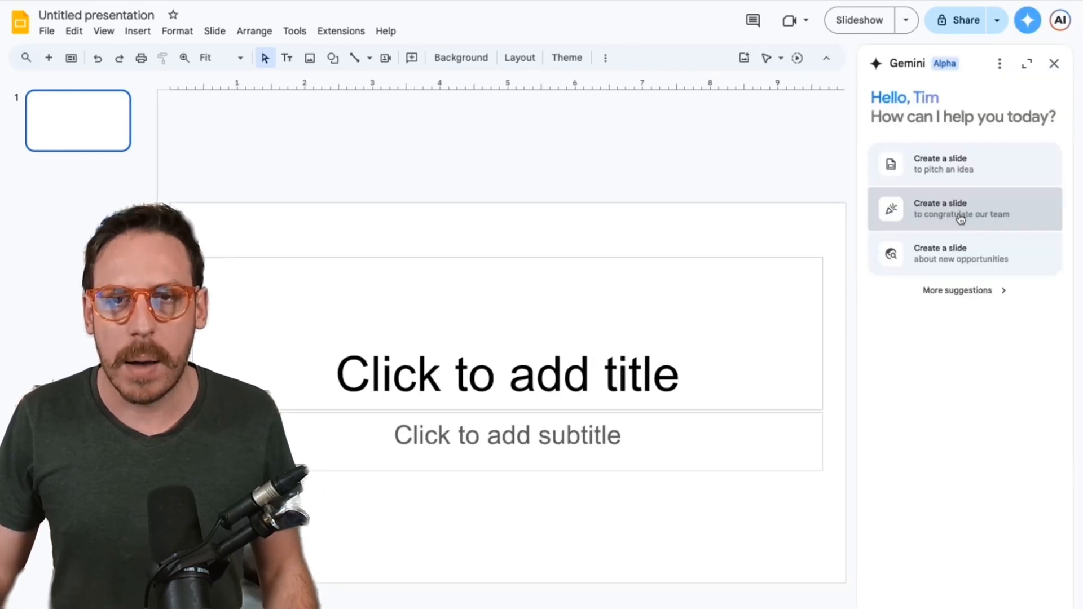
pyautogui.click(964, 208)
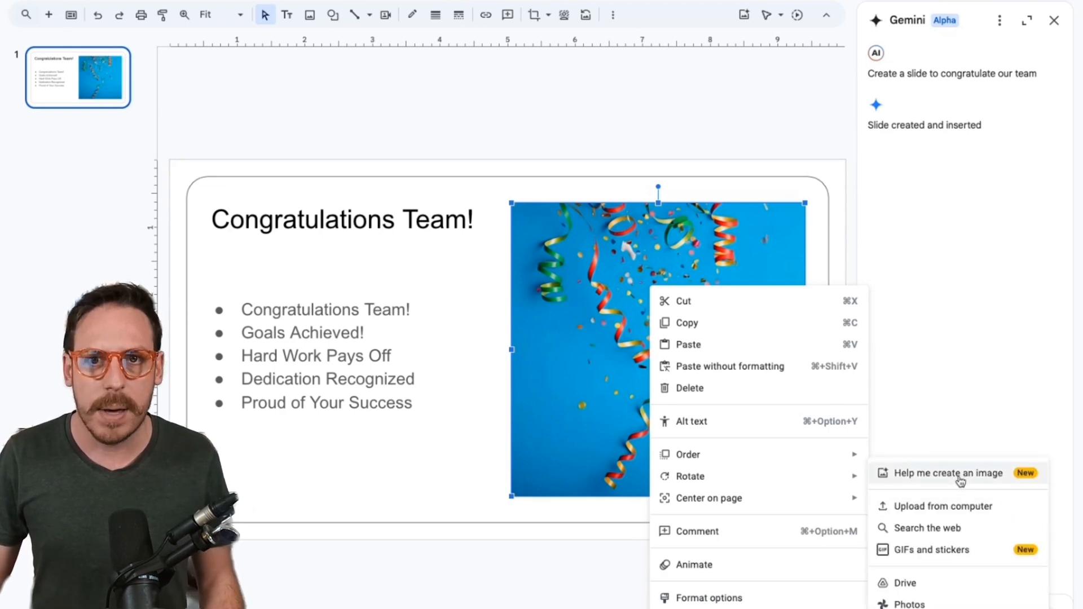
# Generate cyberpunk-style images of a funny man with orange glasses and pick one for the slide.
pyautogui.click(948, 473)
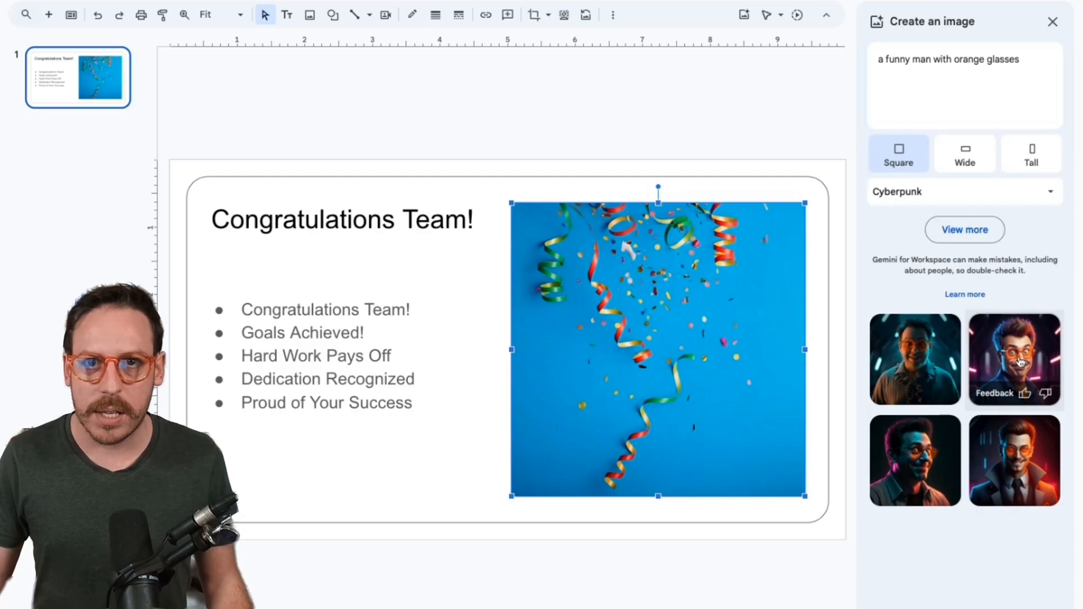
pyautogui.click(1020, 358)
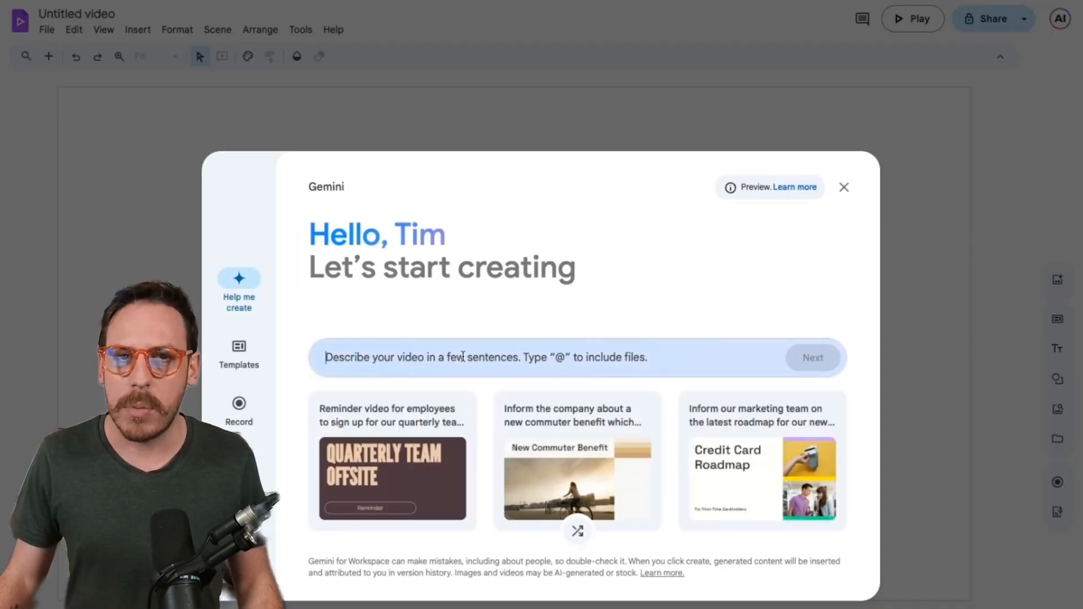
# Describe a launch video for the 12-week AI-first mindset training program and accept Gemini's scene outline.
pyautogui.write('Launch video about our new service, which is our 12 week AI first mindset training program at AI operator')
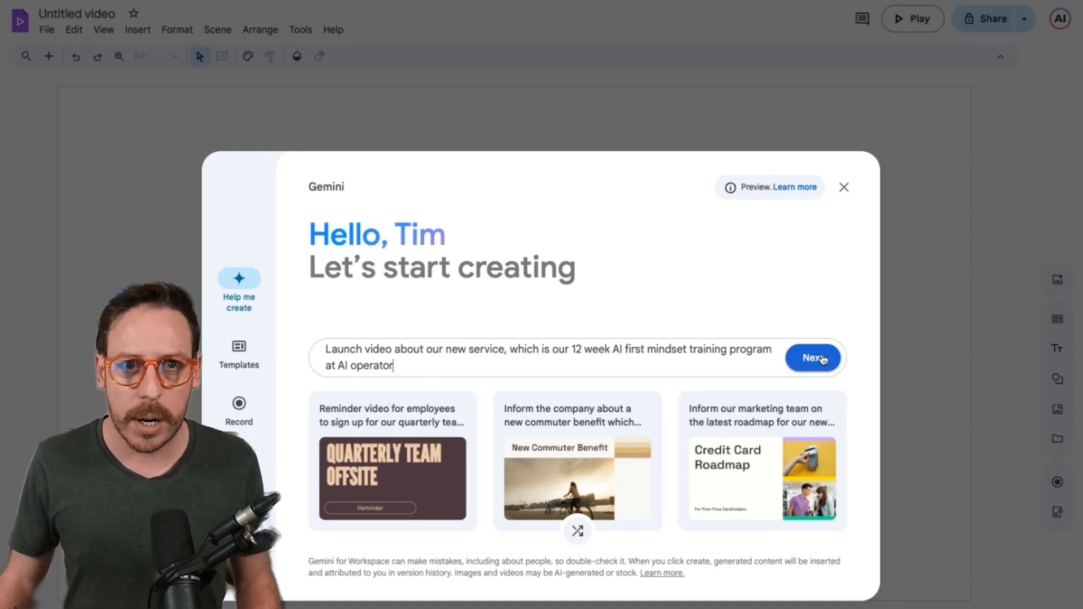
pyautogui.click(812, 358)
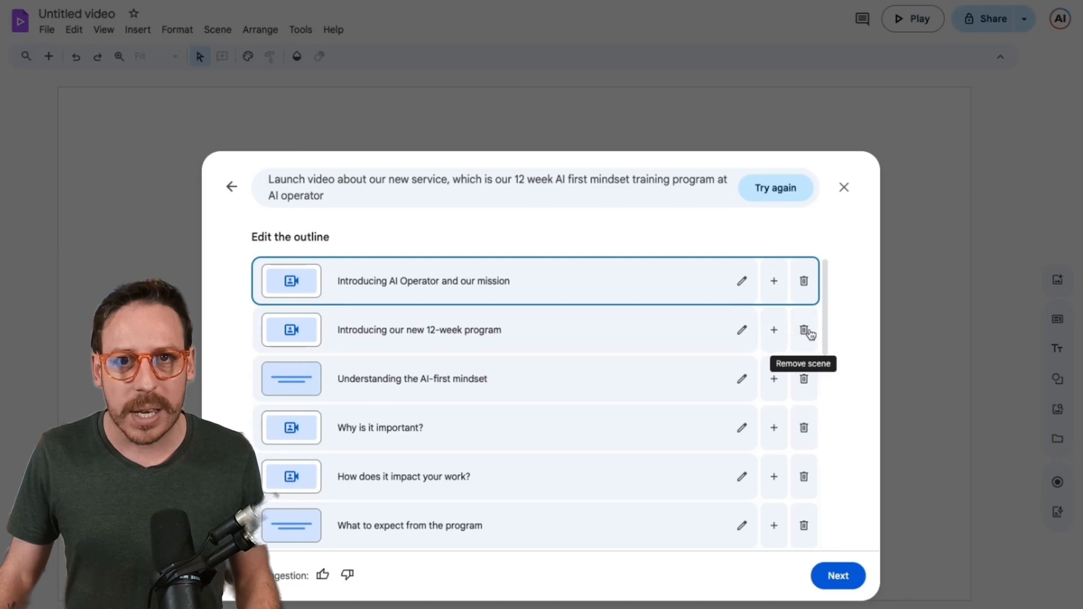
pyautogui.scroll(-3)
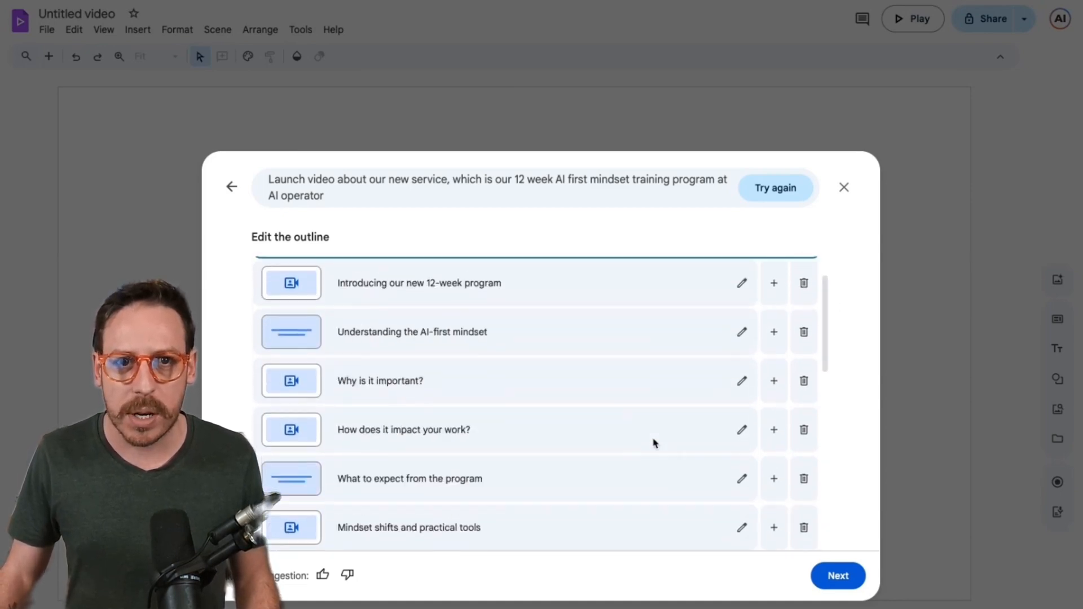
pyautogui.click(837, 591)
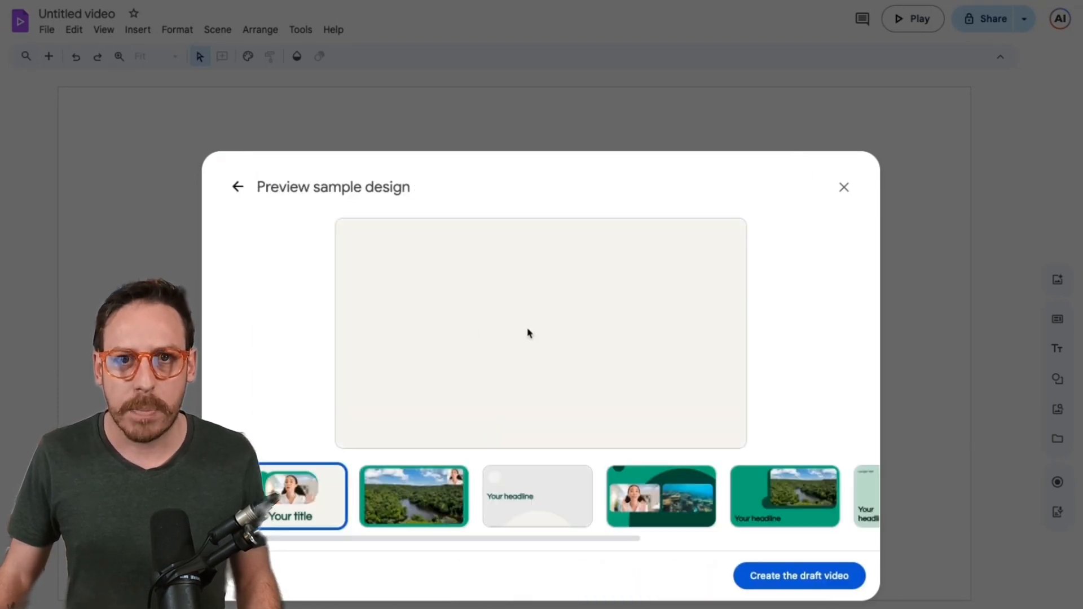
# Create the draft video AI Operator: The 12-Week Transformational Mindset Journey from the sample design.
pyautogui.click(799, 576)
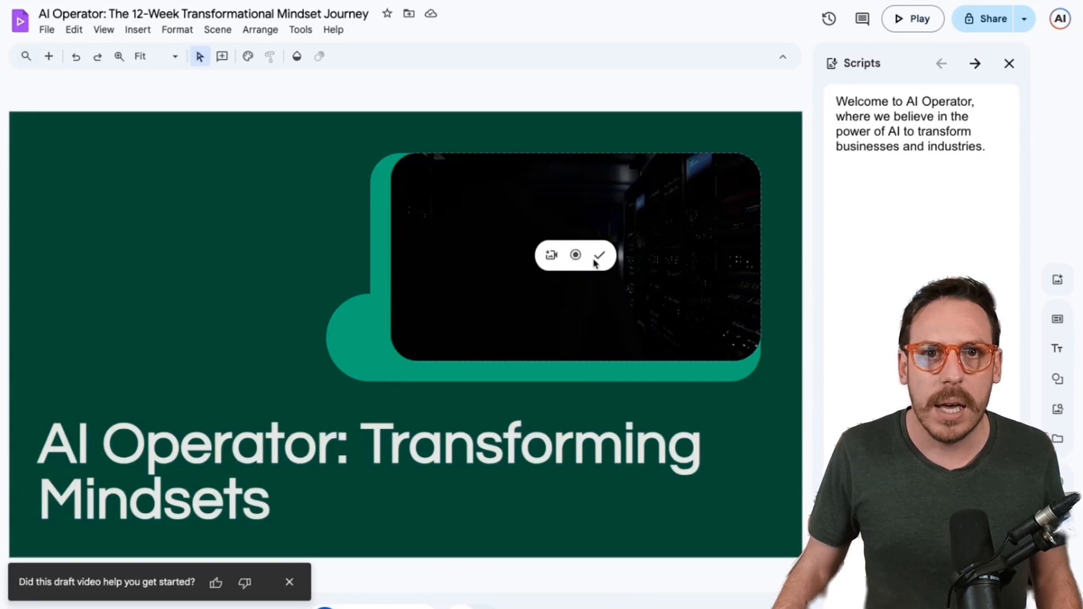
# Review later scenes like Enhanced efficiency, hide the scripts panel and browse shapes and templates.
pyautogui.click(574, 255)
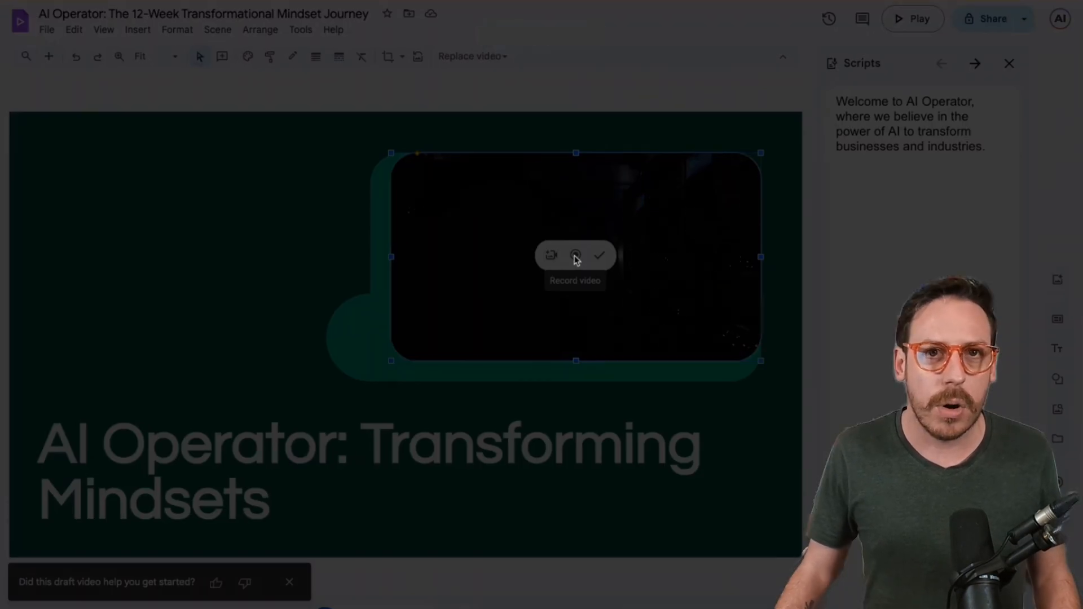
pyautogui.click(576, 255)
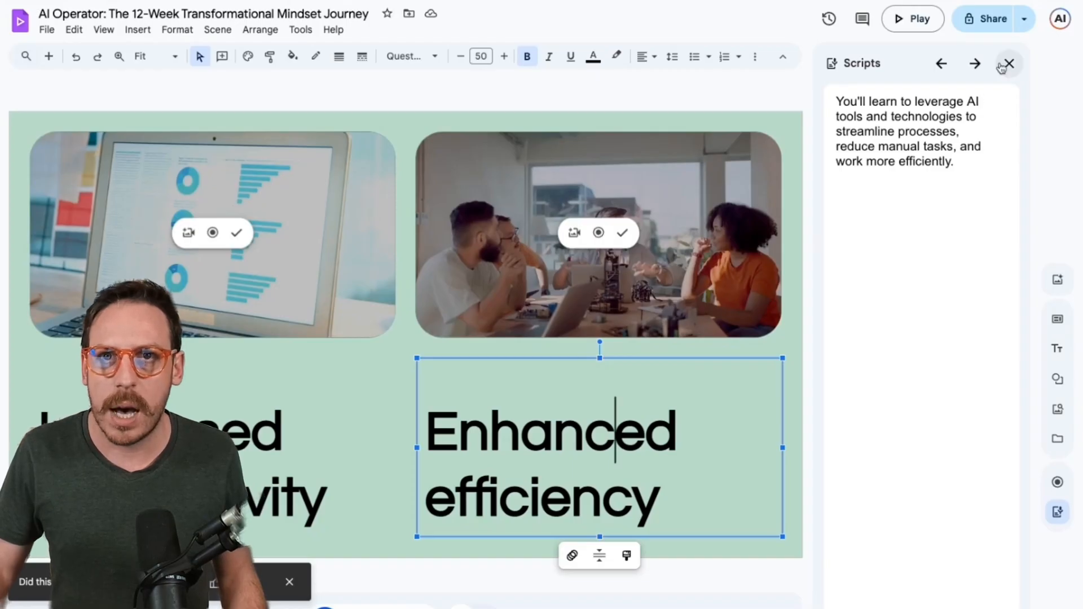
pyautogui.click(1056, 319)
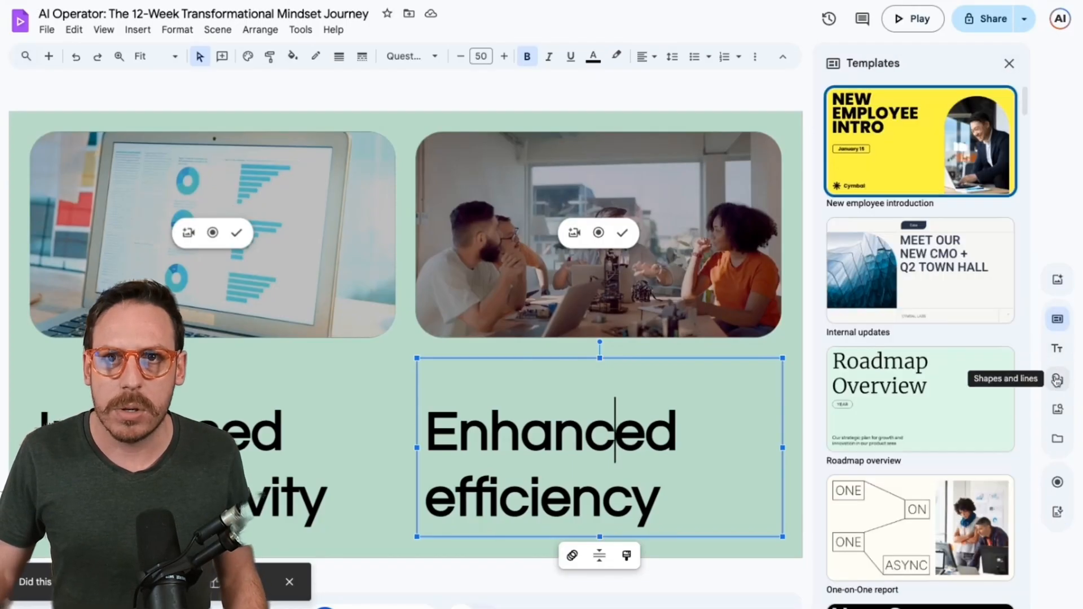
pyautogui.click(1058, 512)
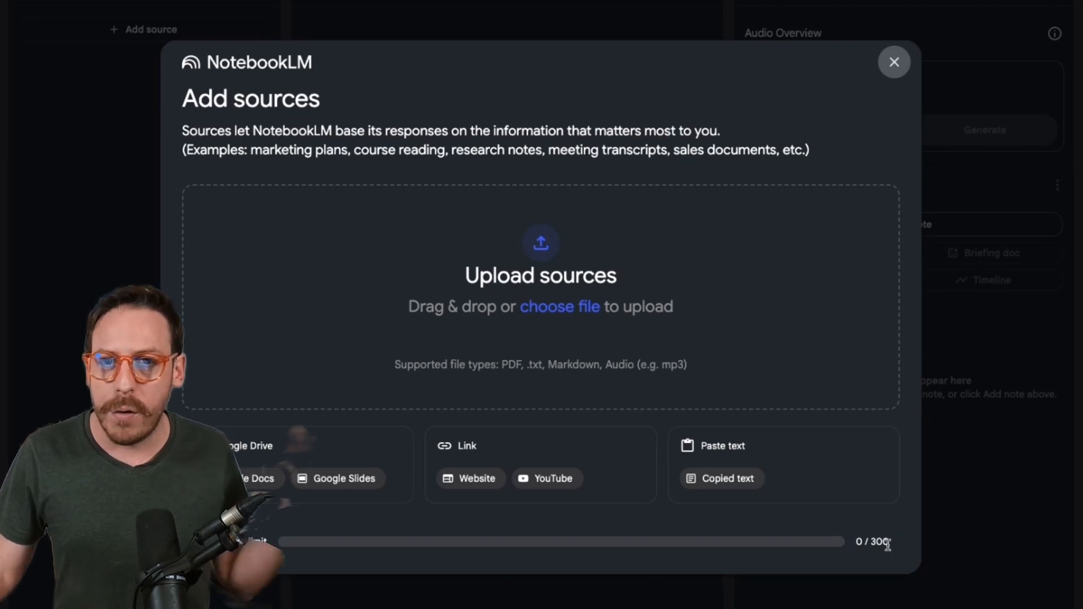
pyautogui.moveTo(894, 119)
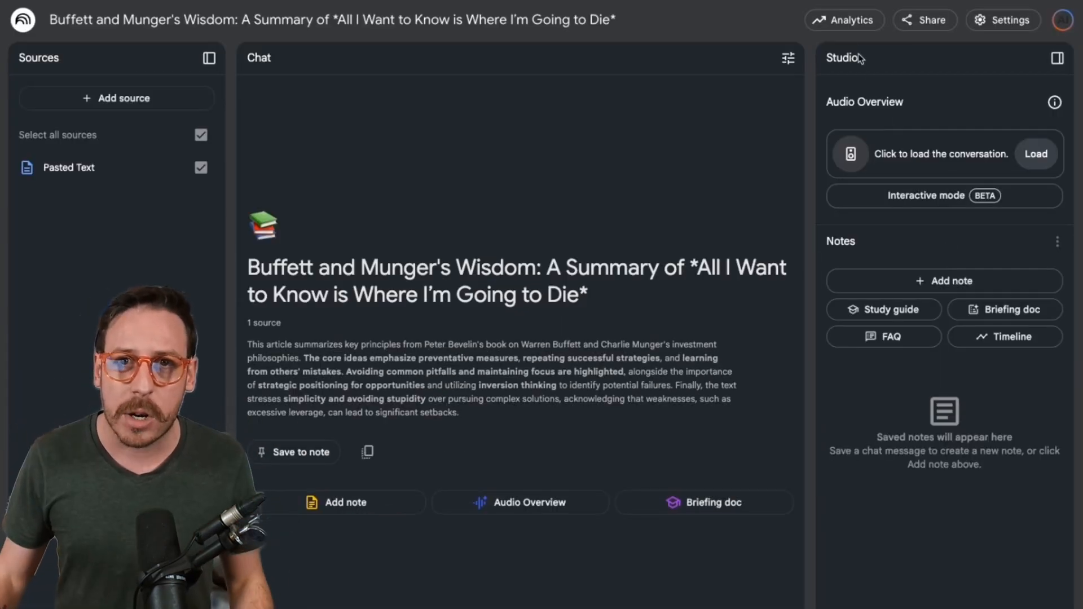
# Check the Buffett and Munger notebook's Analytics and dismiss the 'No Analytics yet!' notice.
pyautogui.click(844, 21)
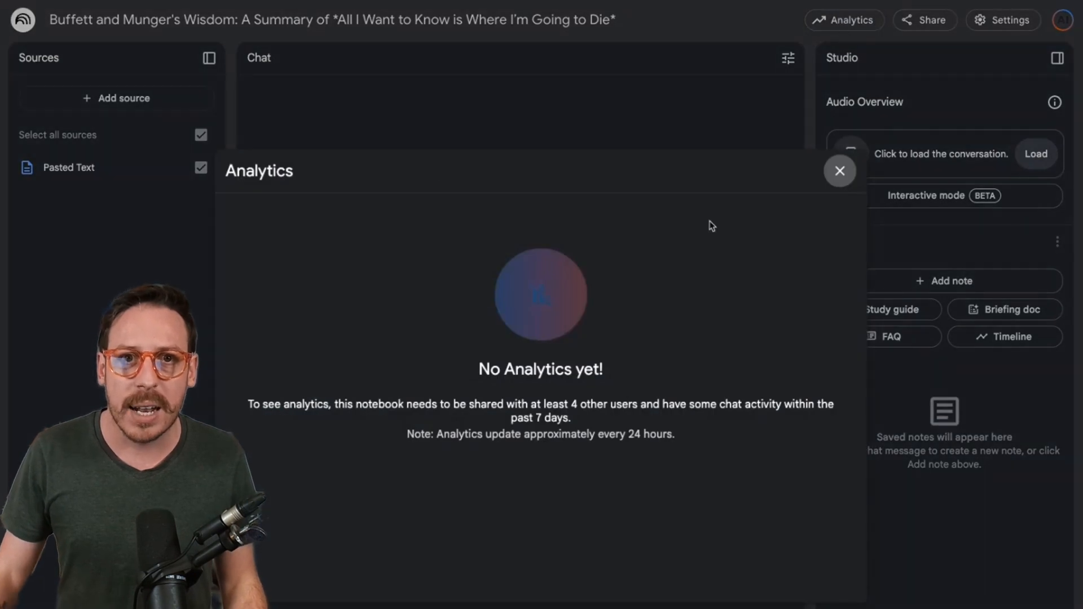
pyautogui.click(839, 170)
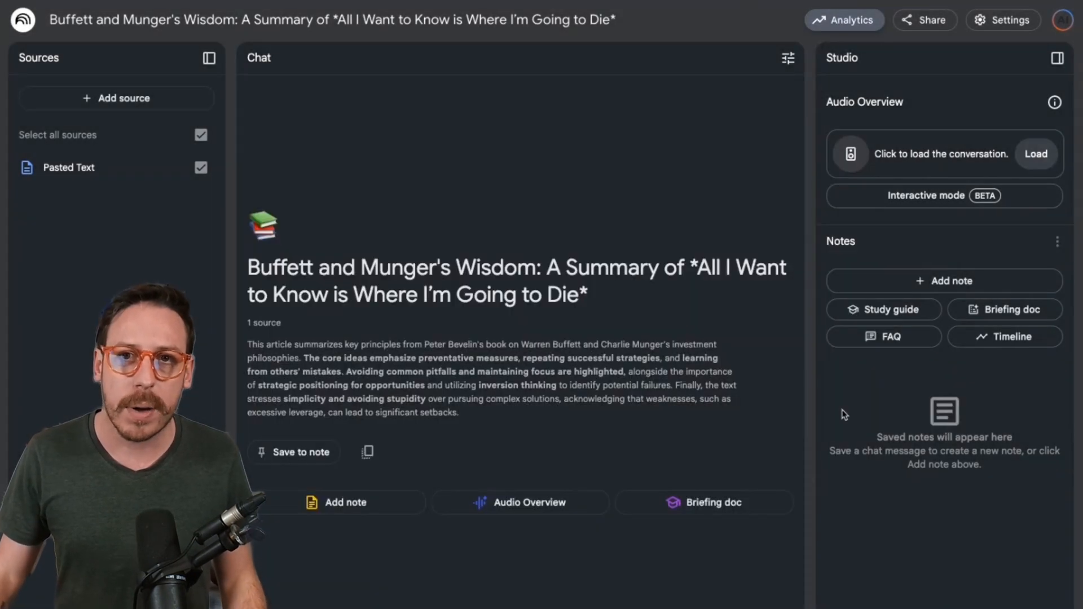